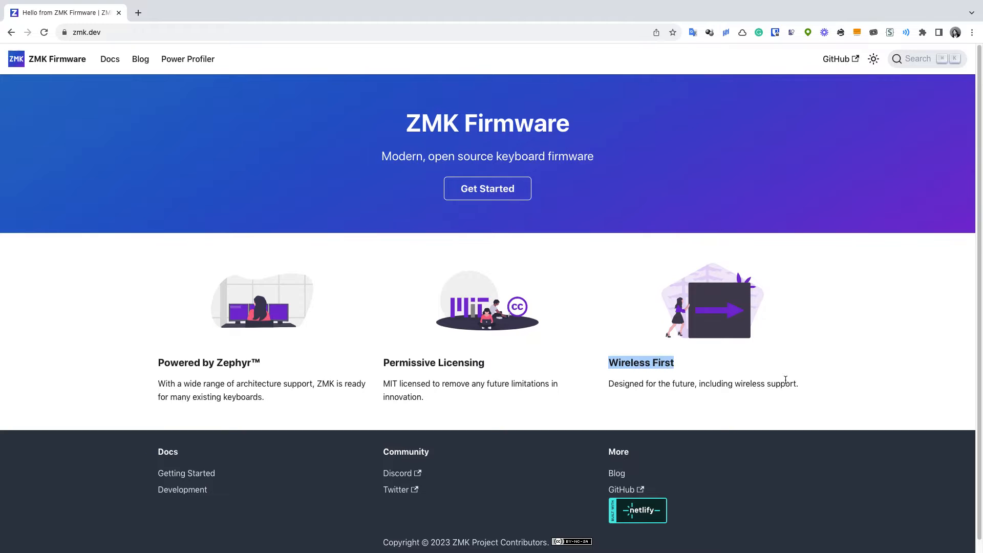
mouse_move(798, 381)
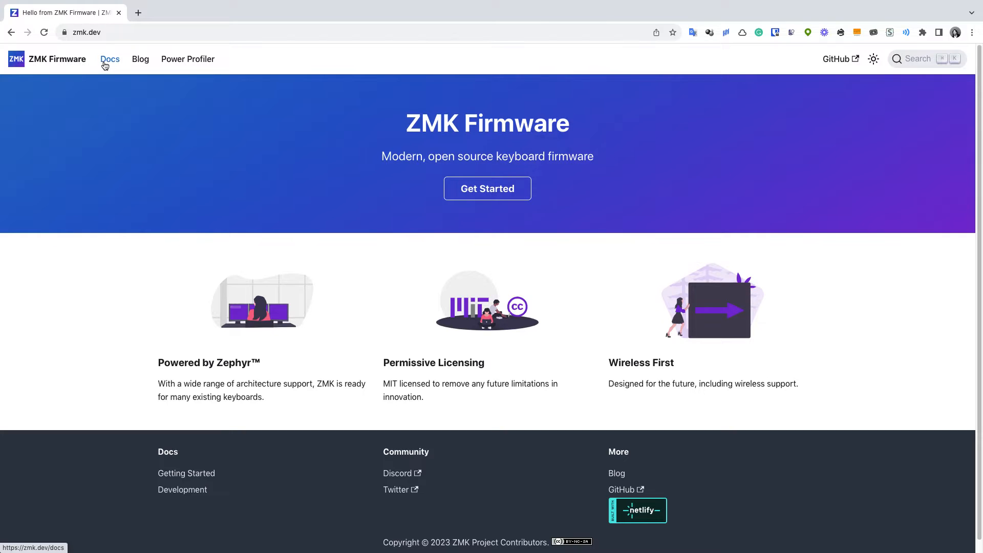
Bring up the ZMK docs Supported Hardware page and reach the Pro Micro Interconnect section
left_click(110, 60)
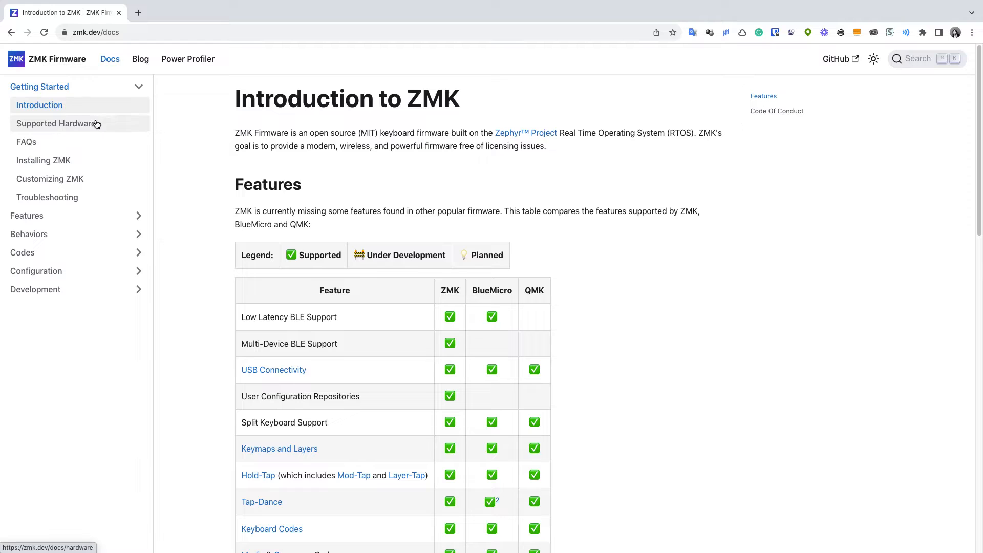
left_click(55, 124)
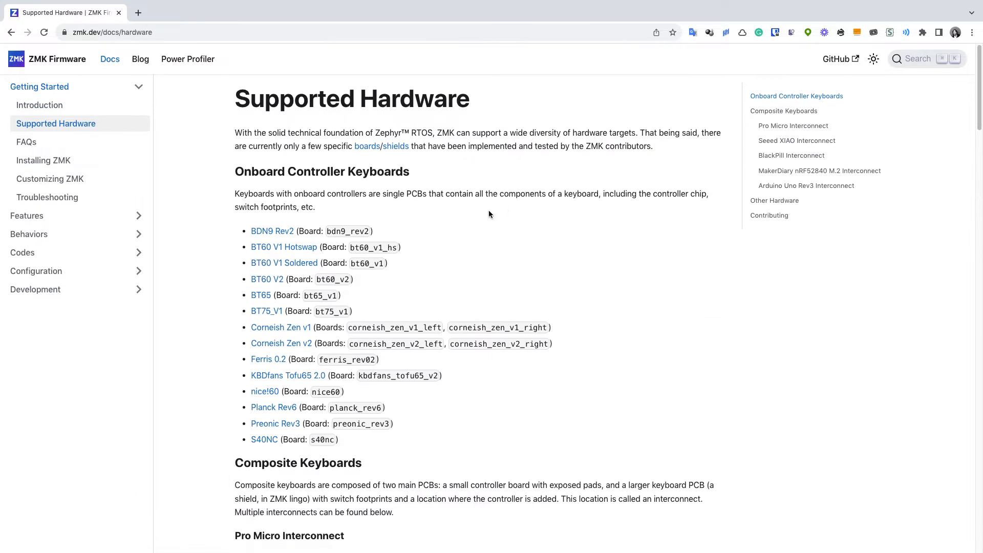
scroll("down", 3)
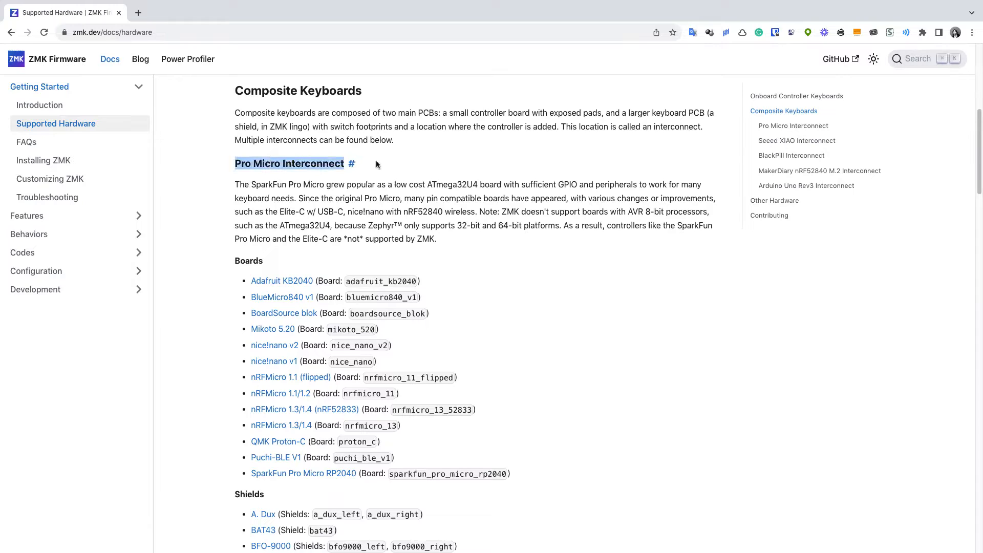
scroll("down", 3)
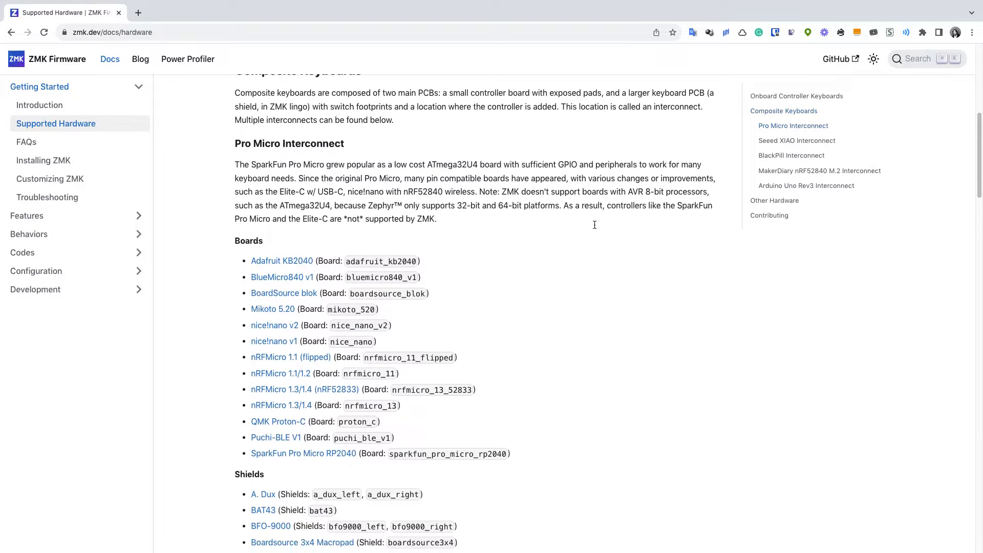
scroll("down", 3)
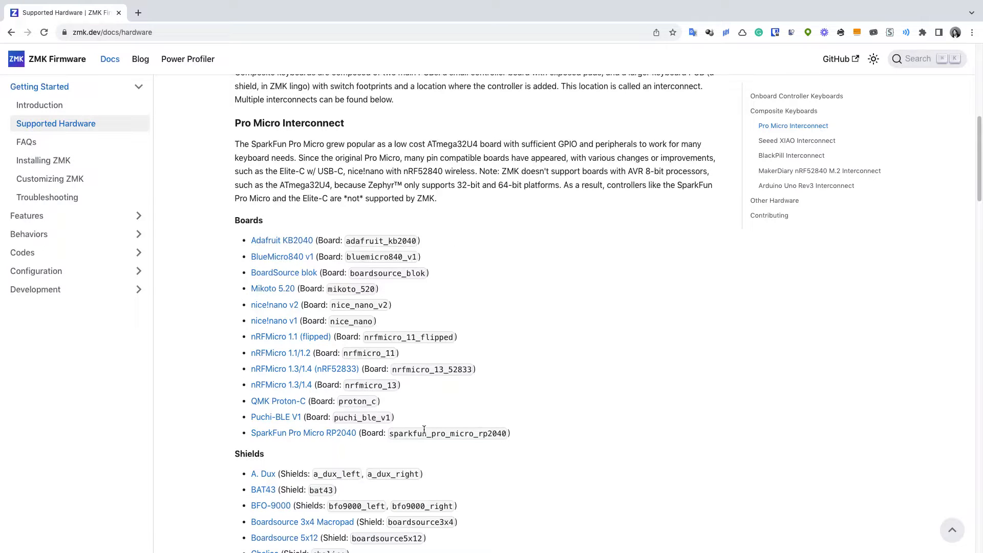
mouse_move(460, 327)
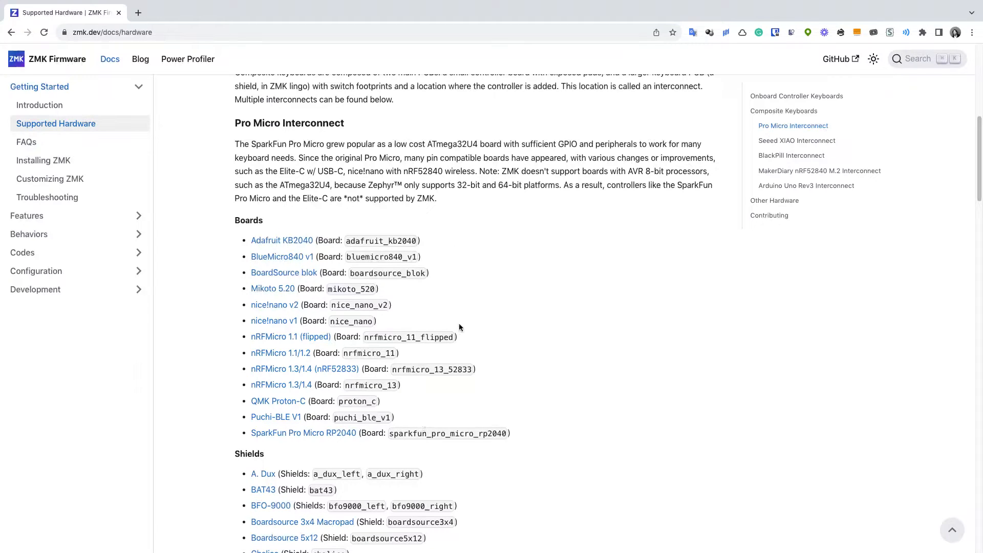
mouse_move(431, 261)
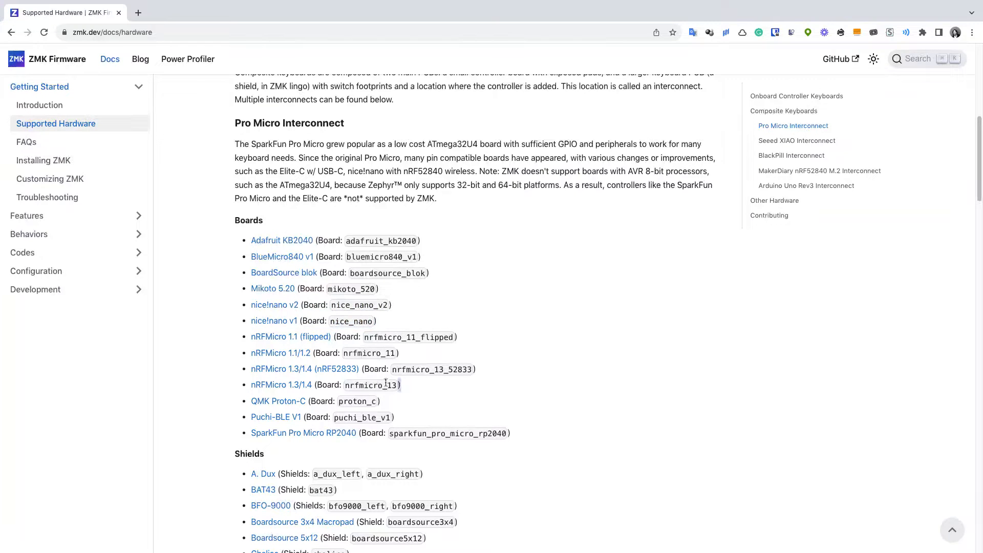
Highlight the four nRFMicro board lines, then clear the selection
left_click_drag(251, 337, 401, 385)
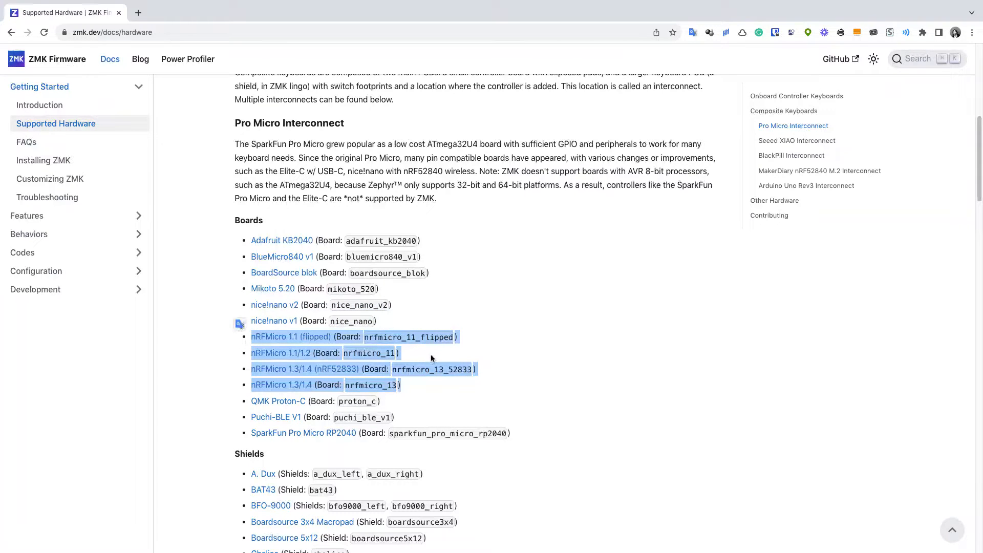
left_click(406, 421)
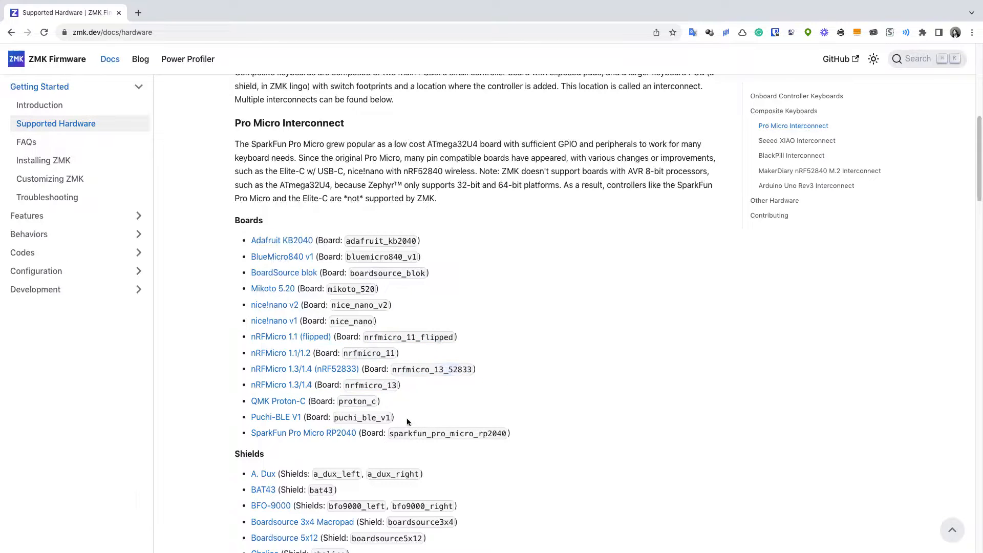
mouse_move(460, 413)
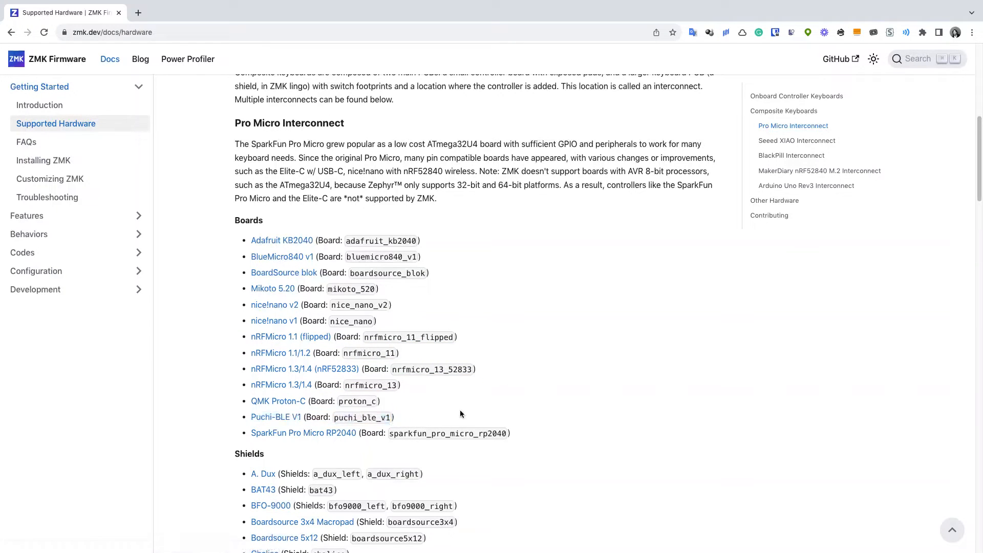
mouse_move(575, 411)
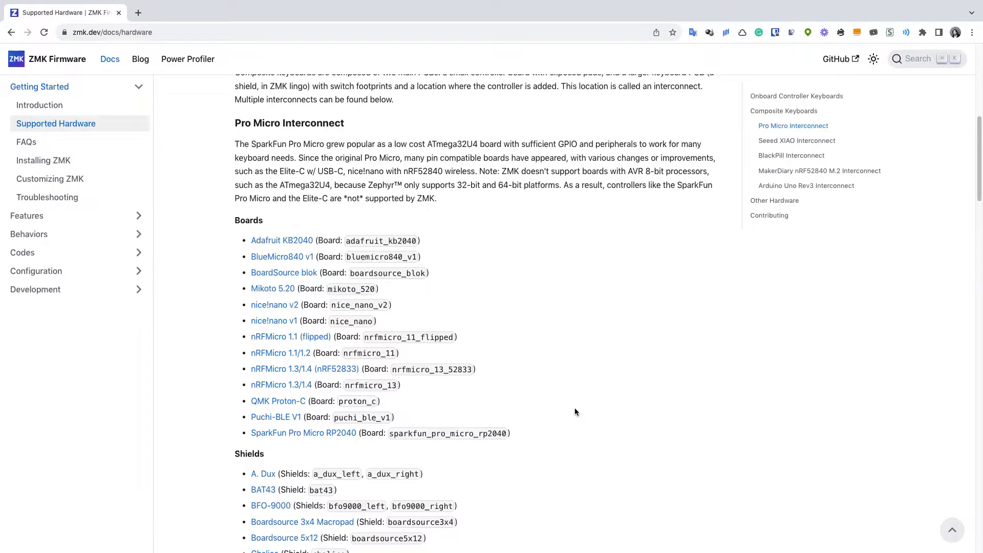
mouse_move(416, 308)
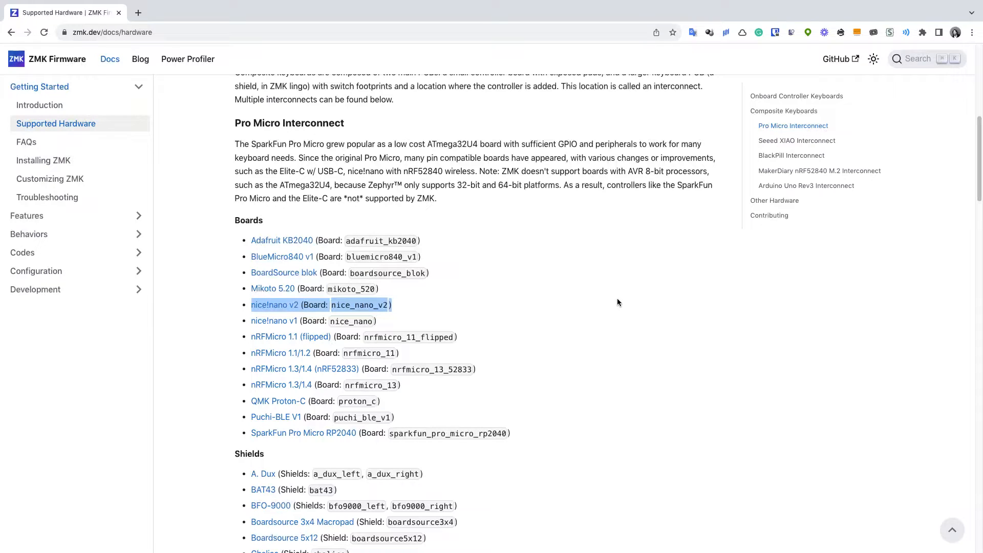
mouse_move(578, 321)
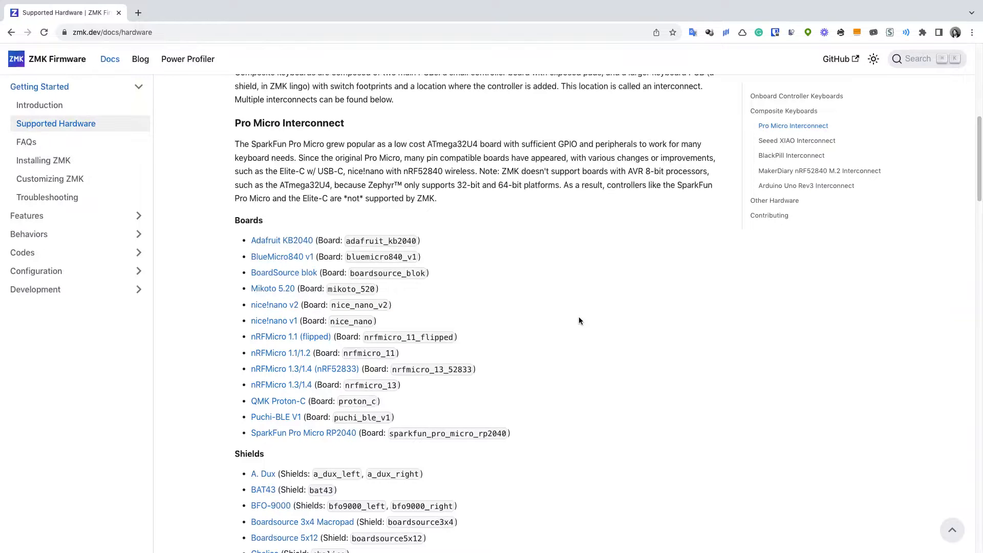
left_click(111, 32)
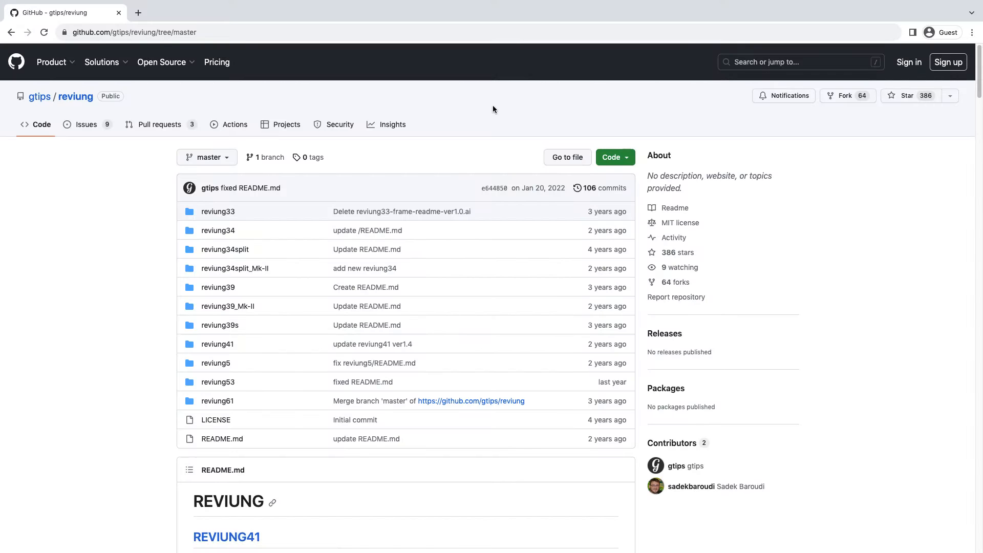
mouse_move(196, 390)
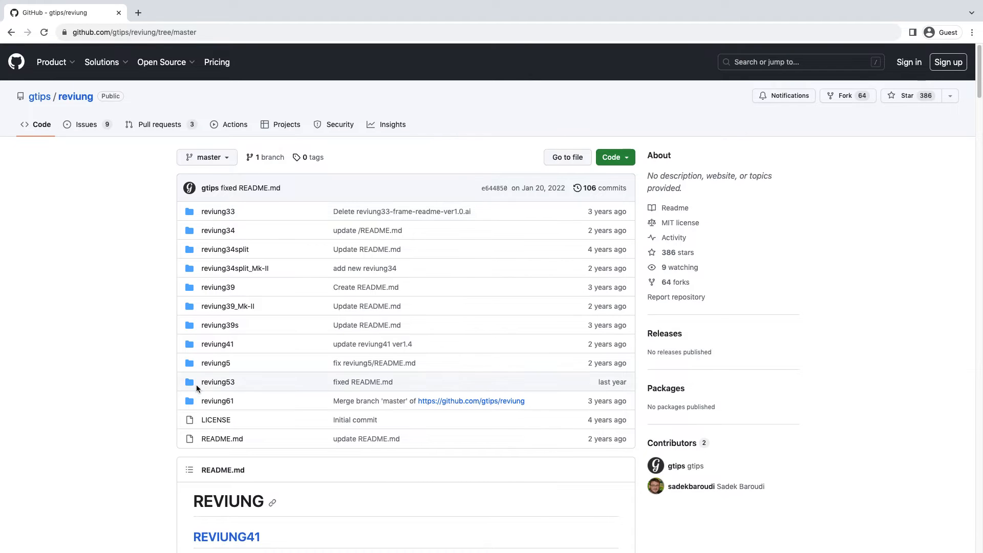
Navigate the reviung repository into reviung53 / pcb / main-pcb reviung53-ver1.0 to list its KiCad files
left_click(162, 62)
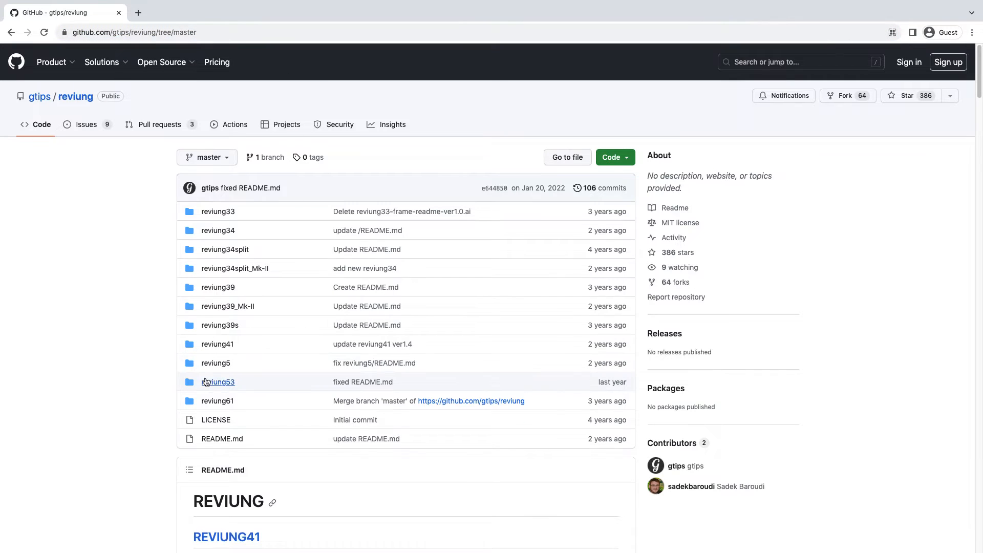
left_click(219, 382)
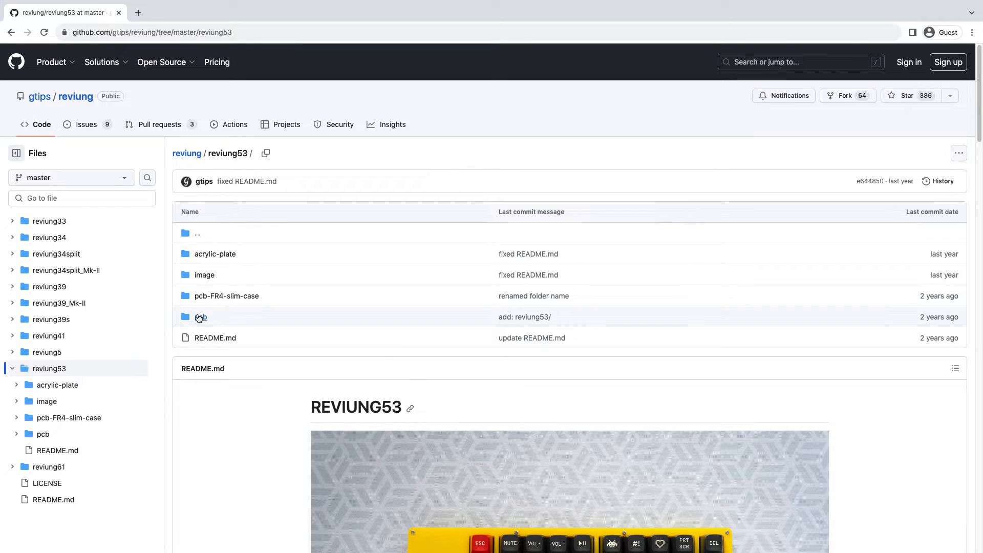
left_click(200, 316)
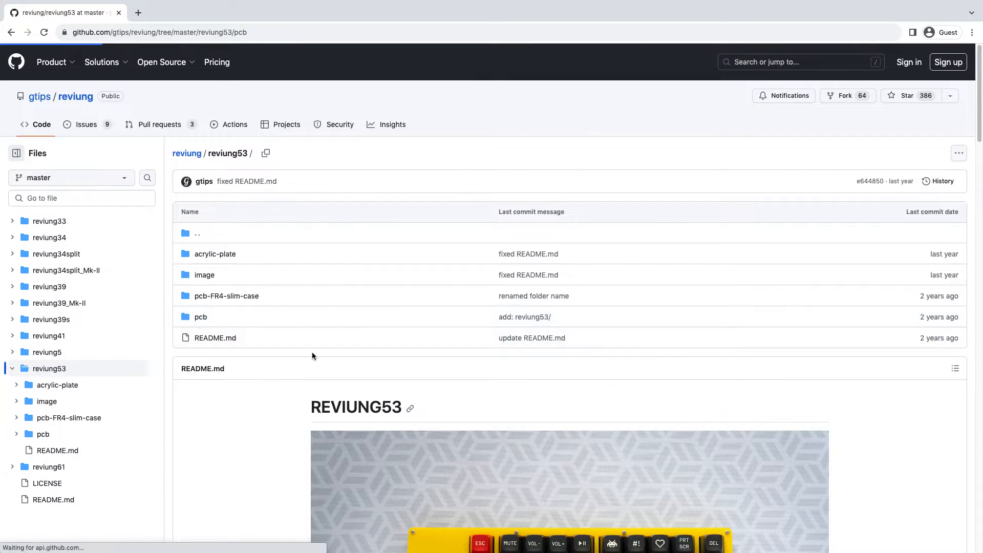
left_click(200, 317)
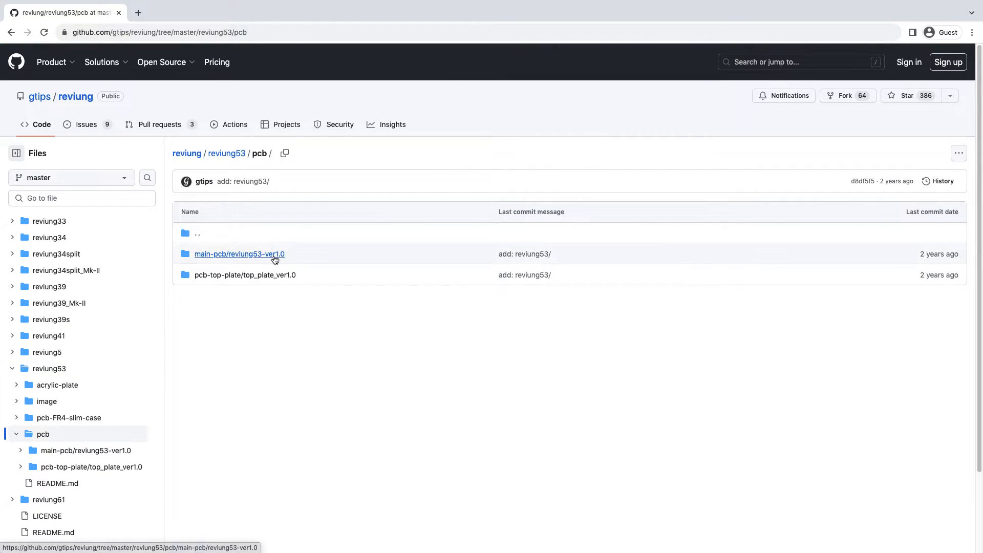
left_click(238, 254)
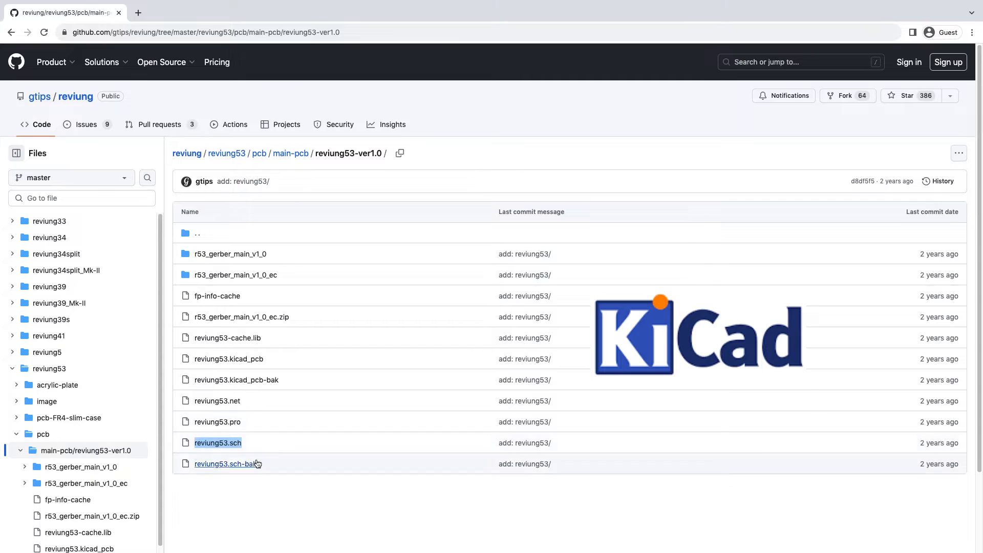
mouse_move(226, 452)
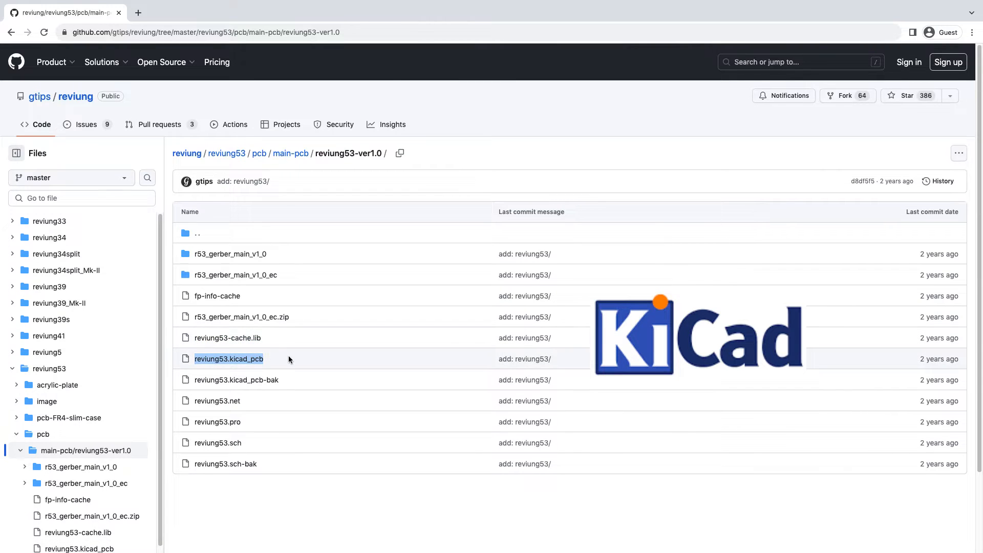
mouse_move(387, 376)
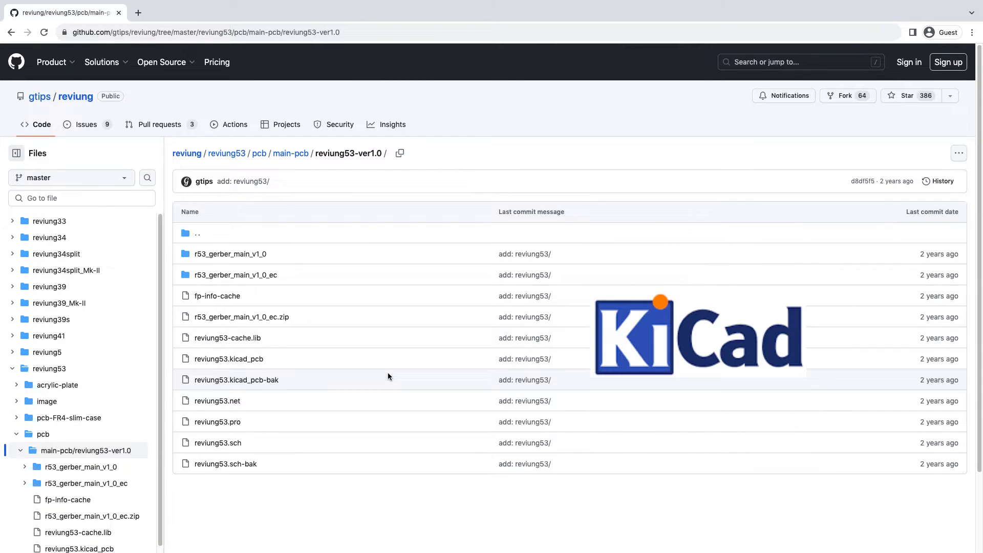
Show the Toolchain Setup guide's Install Dependencies section for the VS Code & Docker route
left_click(186, 12)
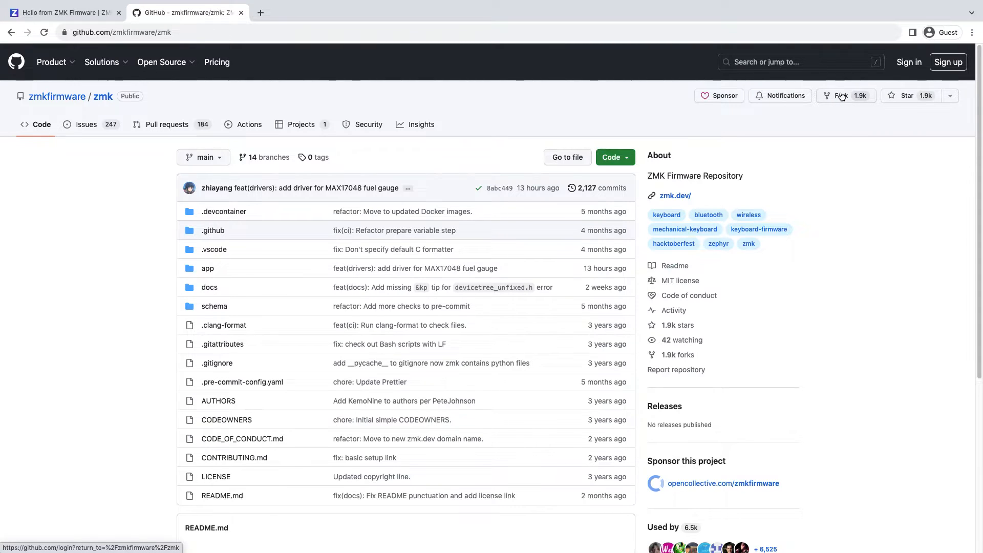
mouse_move(853, 193)
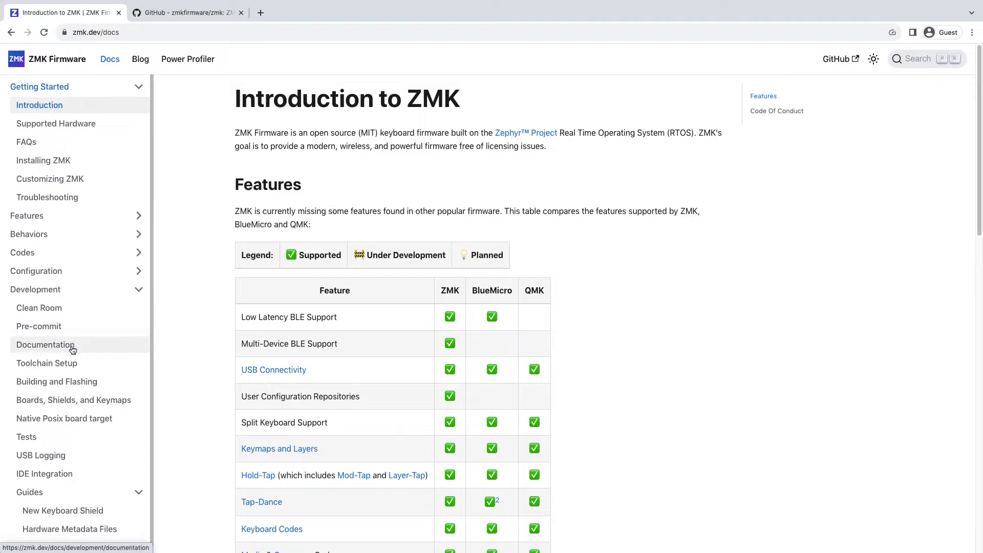
left_click(46, 363)
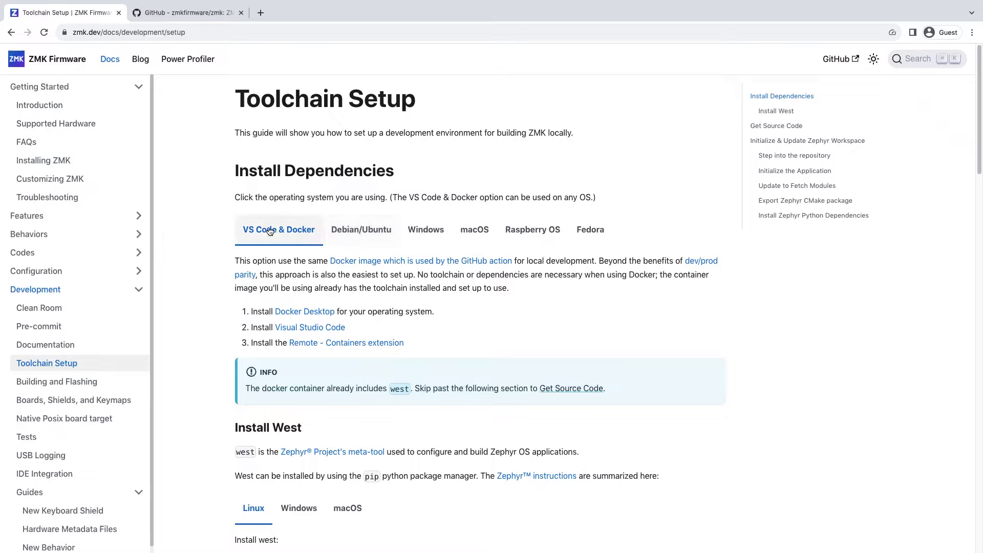
mouse_move(283, 219)
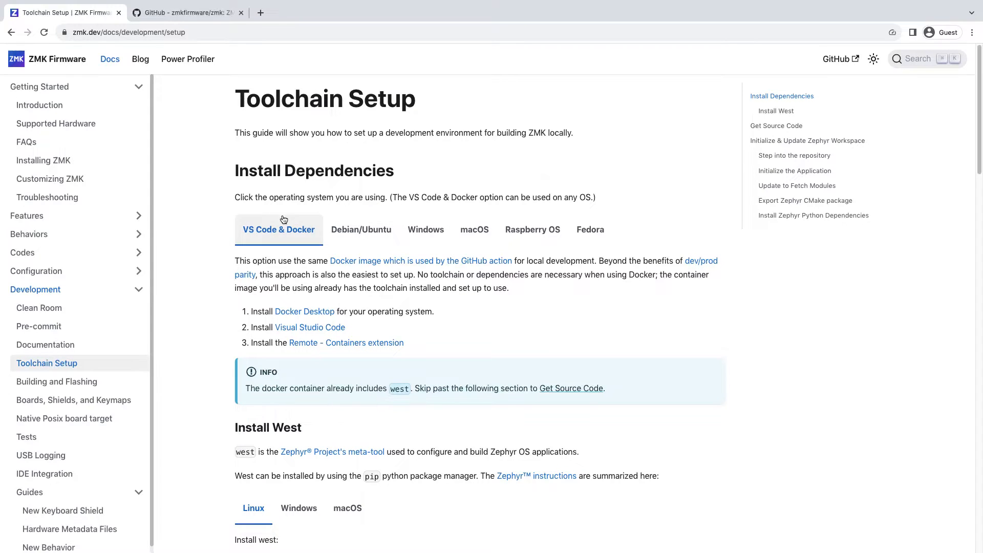
mouse_move(287, 216)
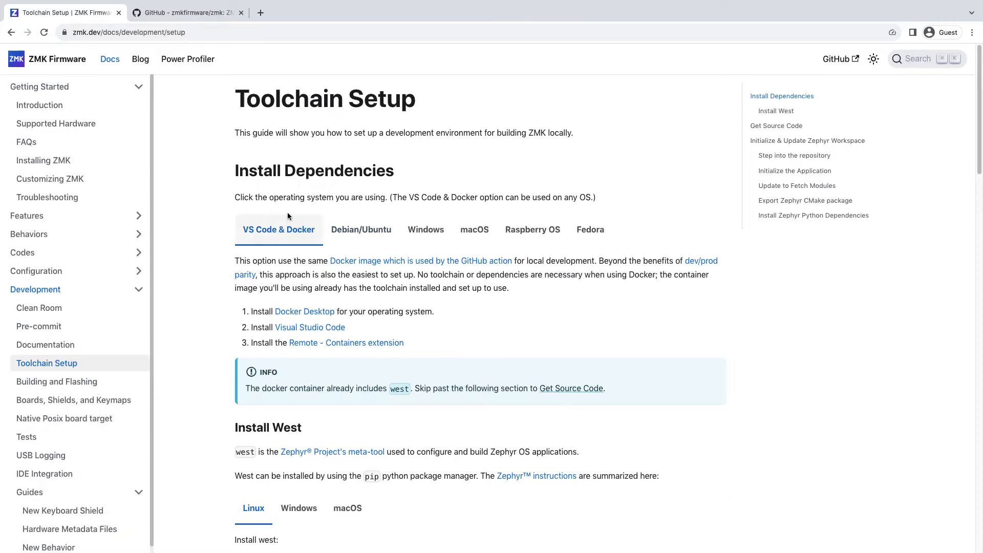
scroll("down", 3)
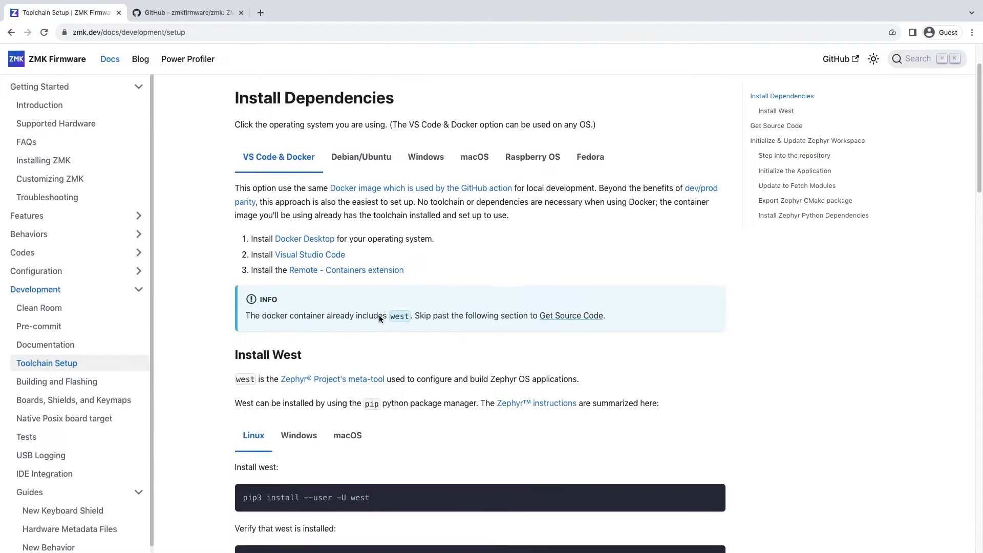
scroll("down", 3)
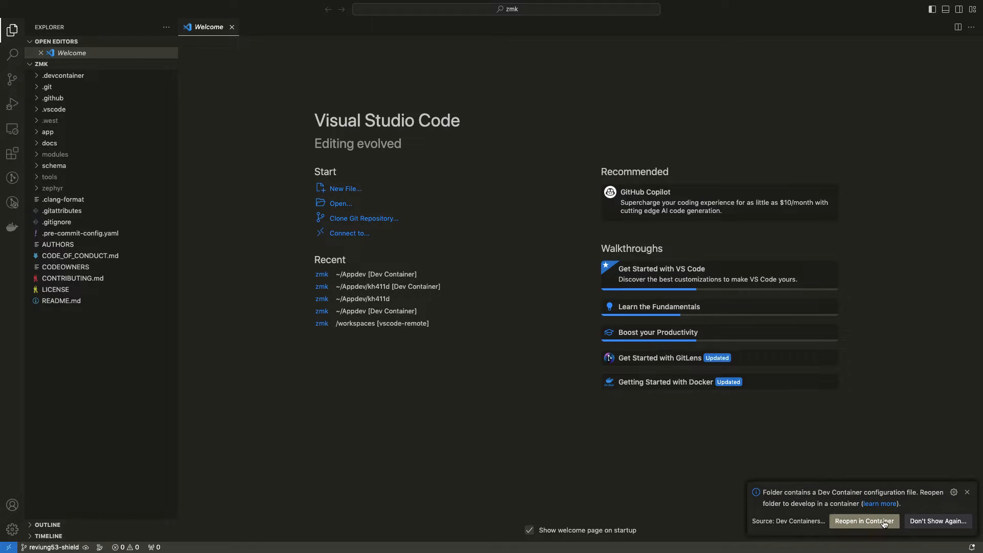
Reopen zmk in its dev container and expand the reviung41 shield folder, peeking at reviung5
left_click(864, 522)
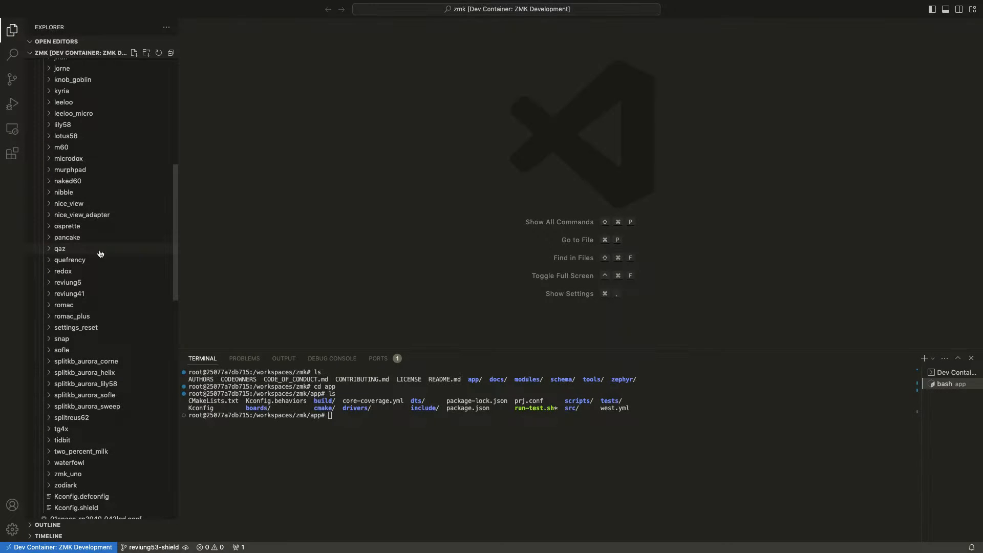
left_click(69, 294)
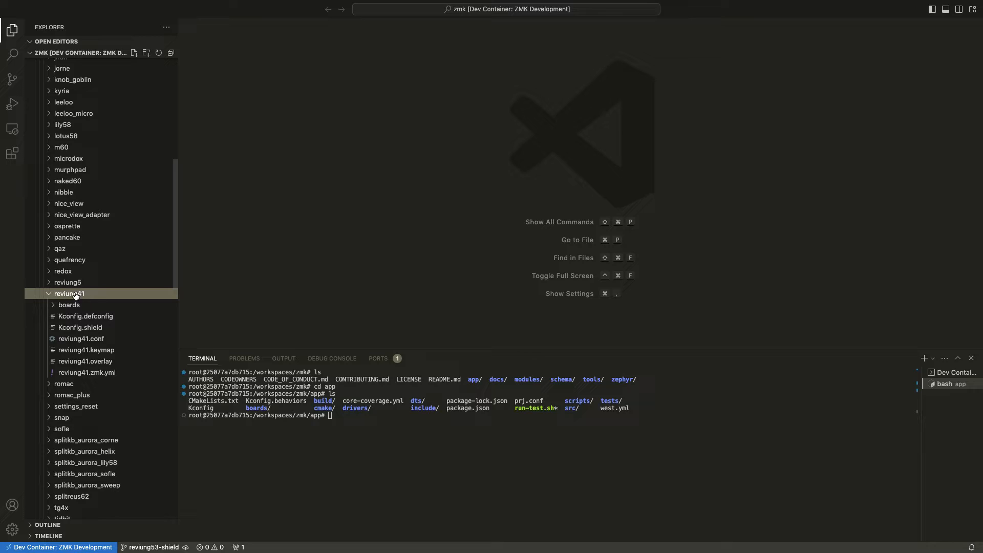
left_click(68, 283)
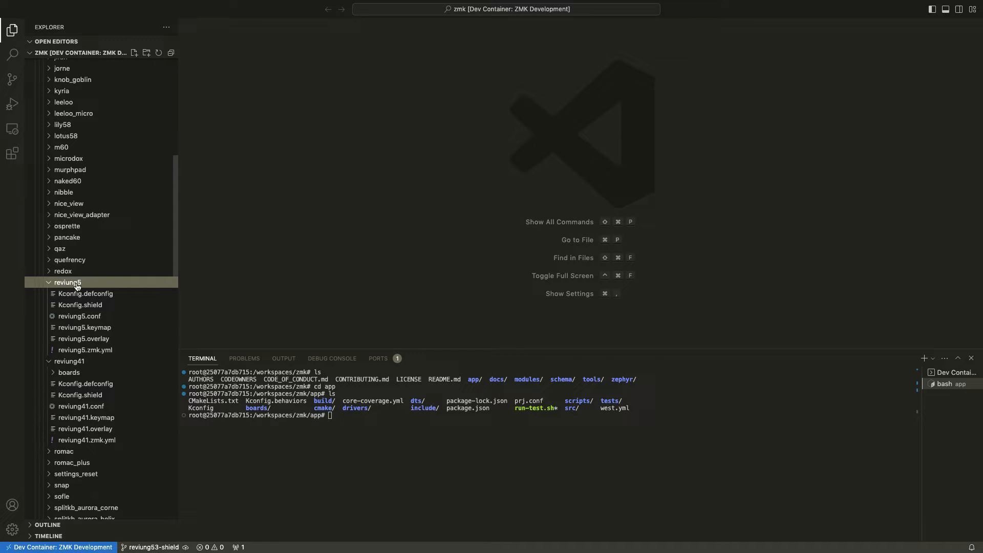
left_click(68, 282)
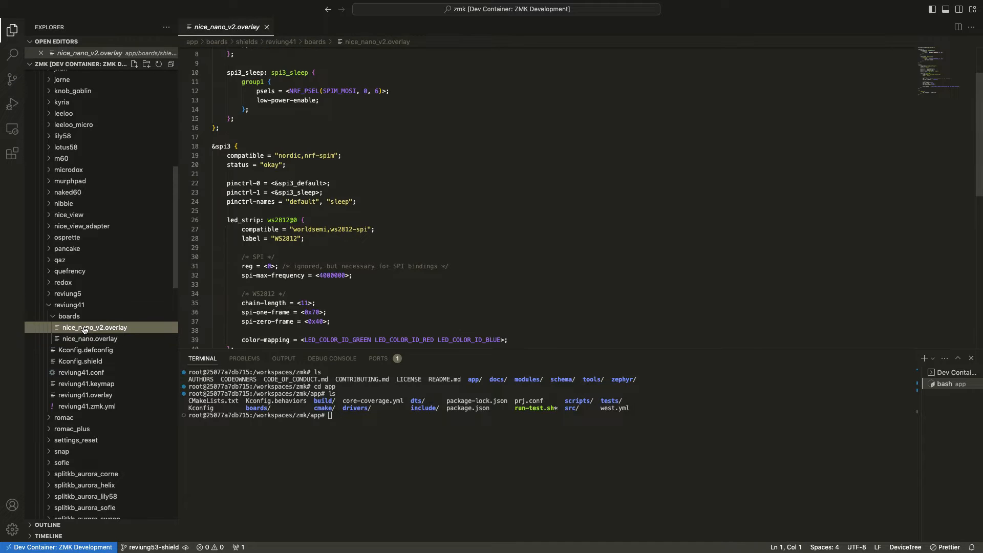
Review reviung41.overlay and reviung41.zmk.yml, then collapse the reviung41 folder
left_click(68, 316)
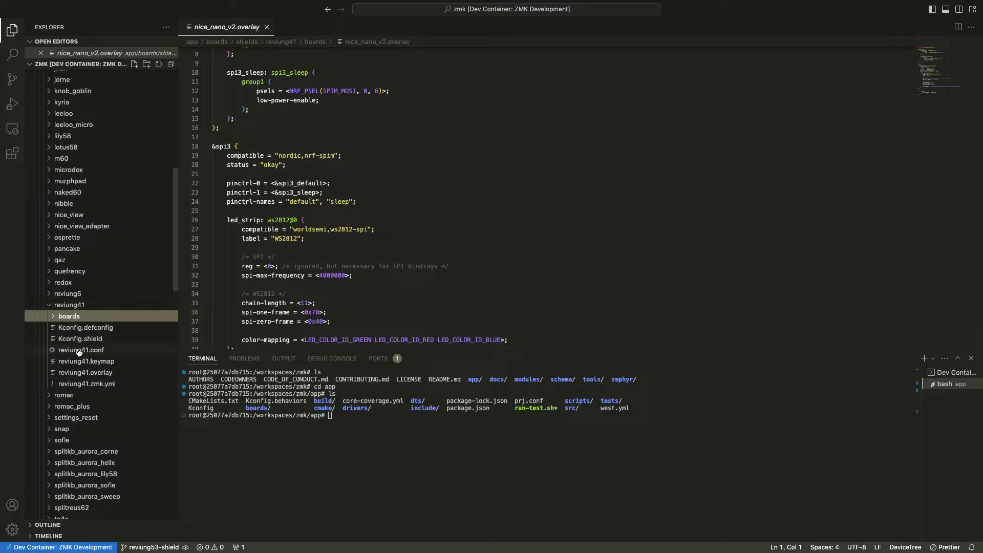
left_click(86, 371)
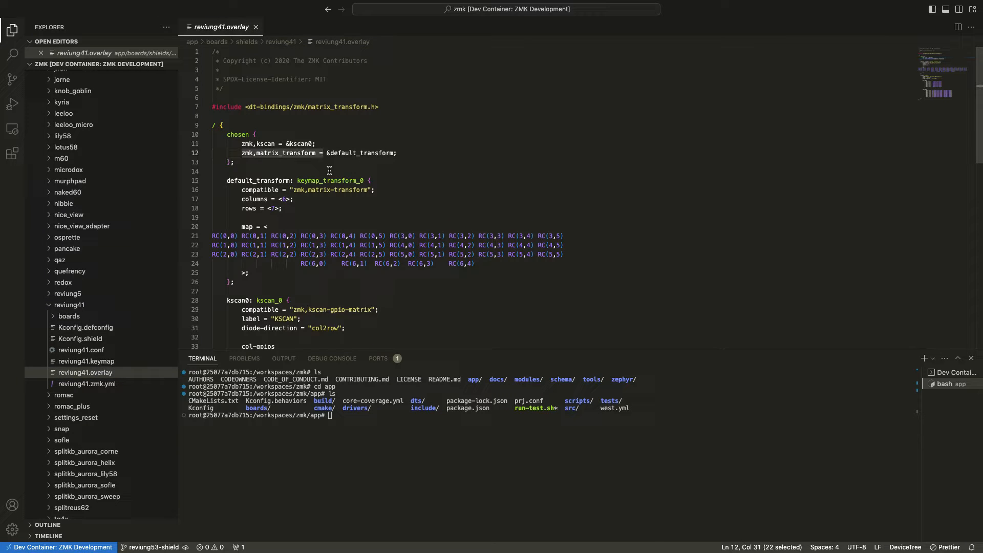
scroll("down", 3)
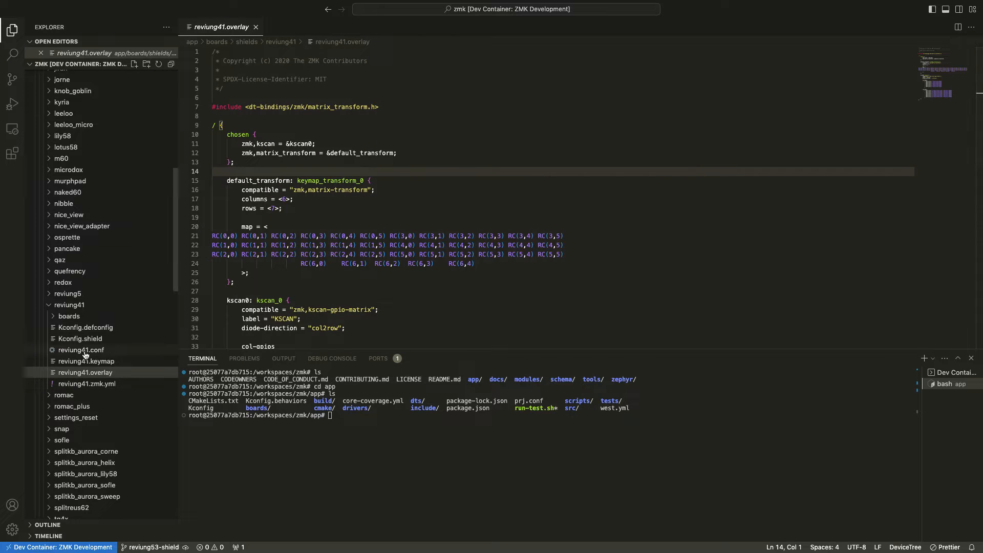
left_click(86, 383)
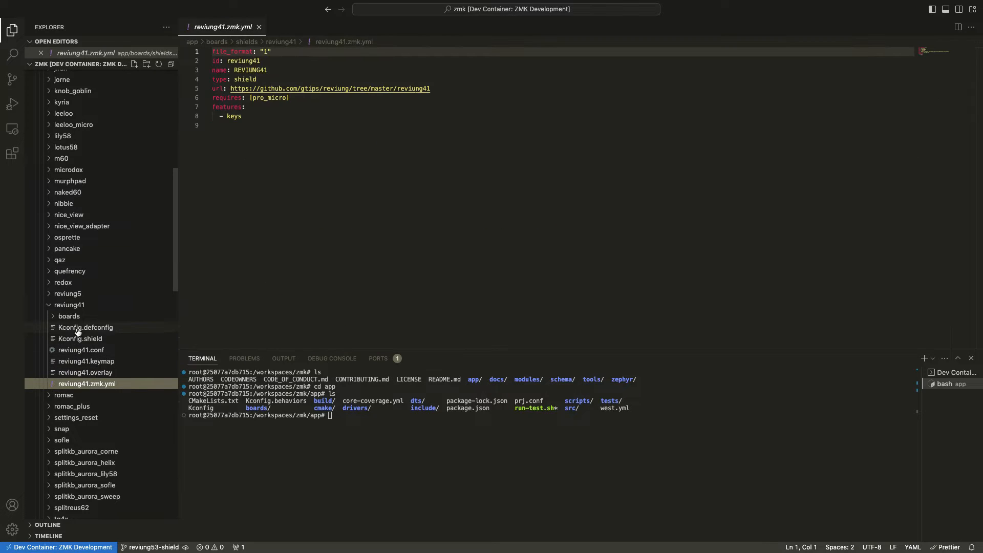
left_click(69, 306)
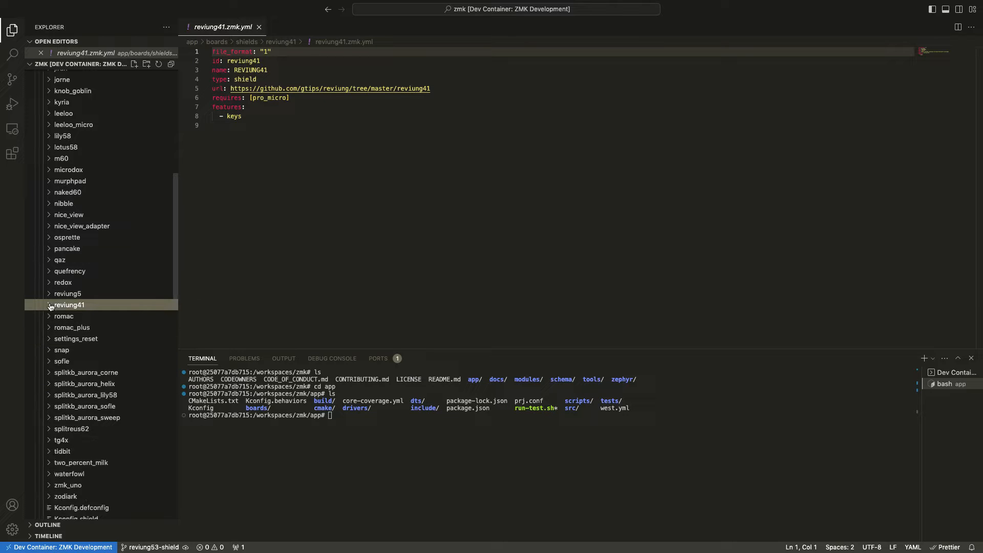
mouse_move(68, 305)
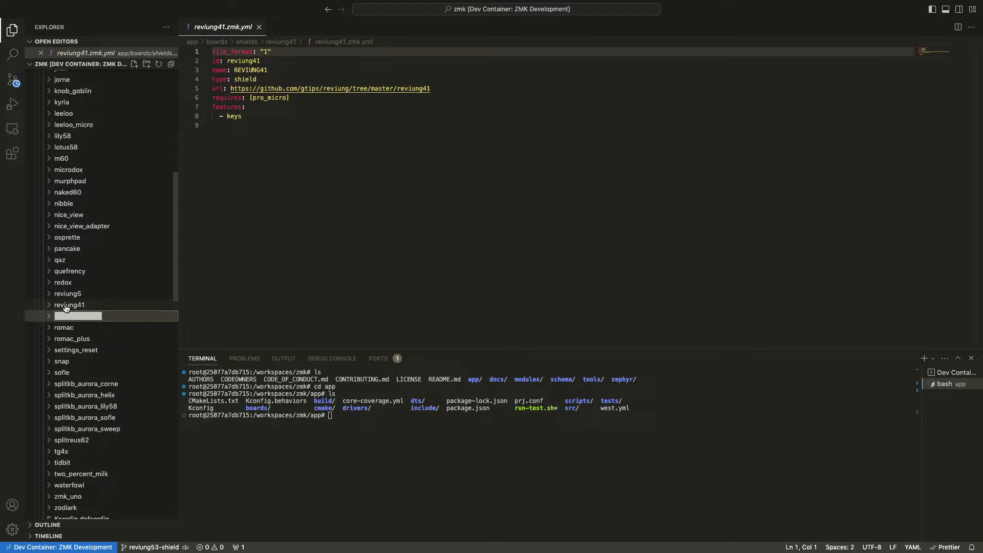
Create the reviung53 shield folder and set Kconfig.defconfig and Kconfig.shield to reference reviung53
type("reviung53")
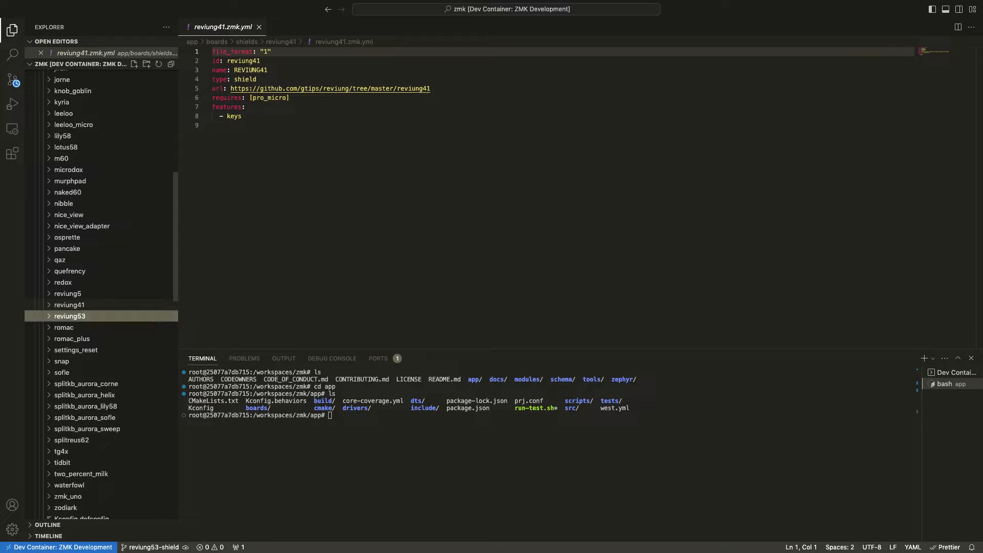
left_click(71, 316)
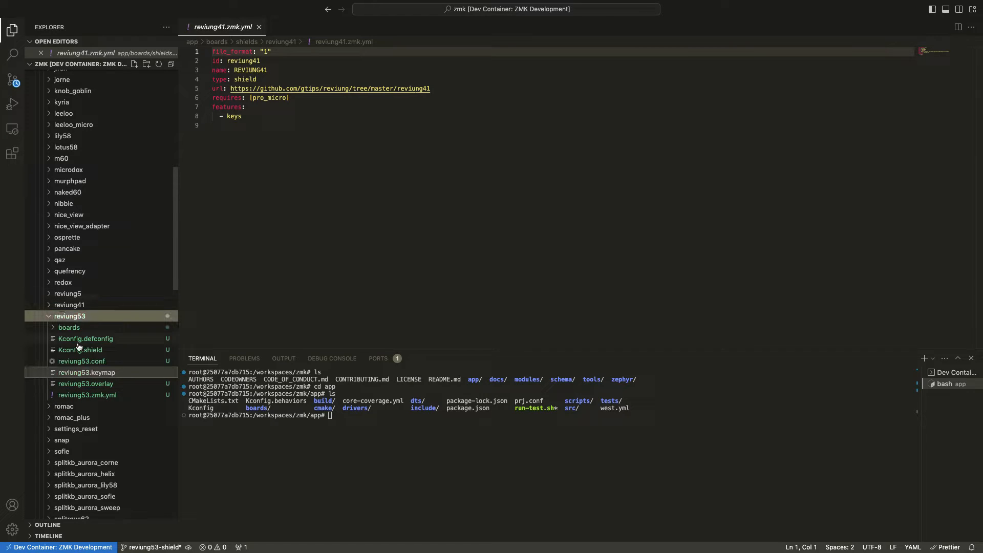
left_click(85, 339)
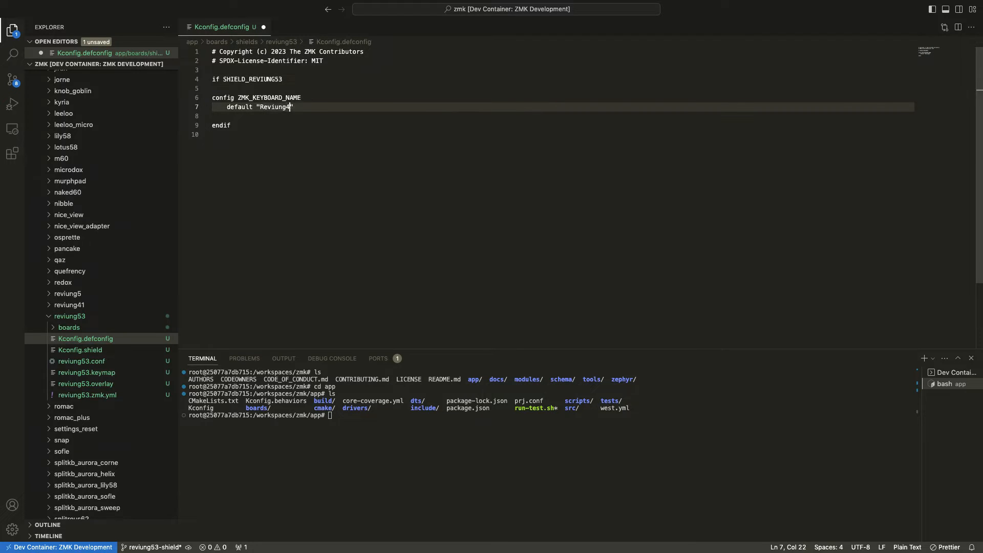
left_click(80, 349)
type("def_bool $(shields_")
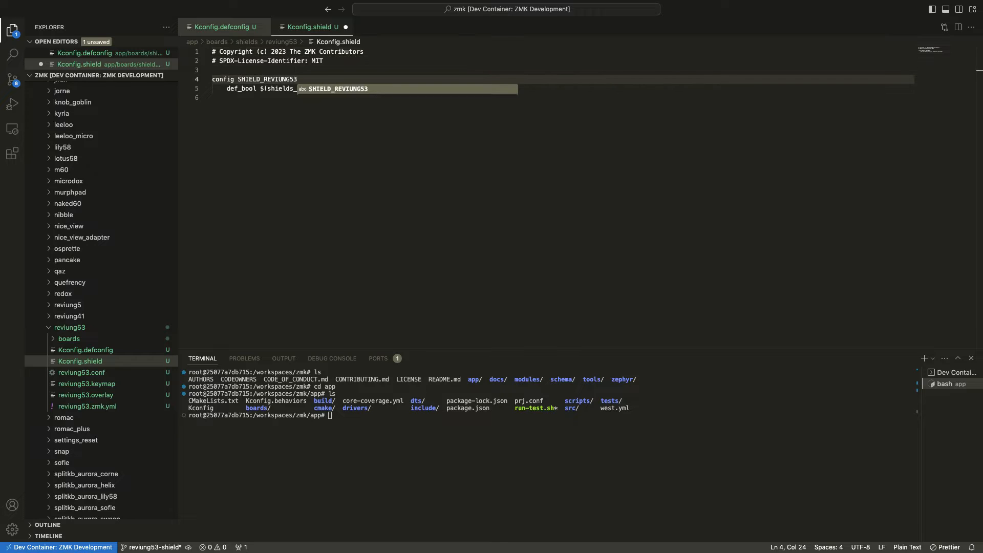
type("list_contains,reviung53")
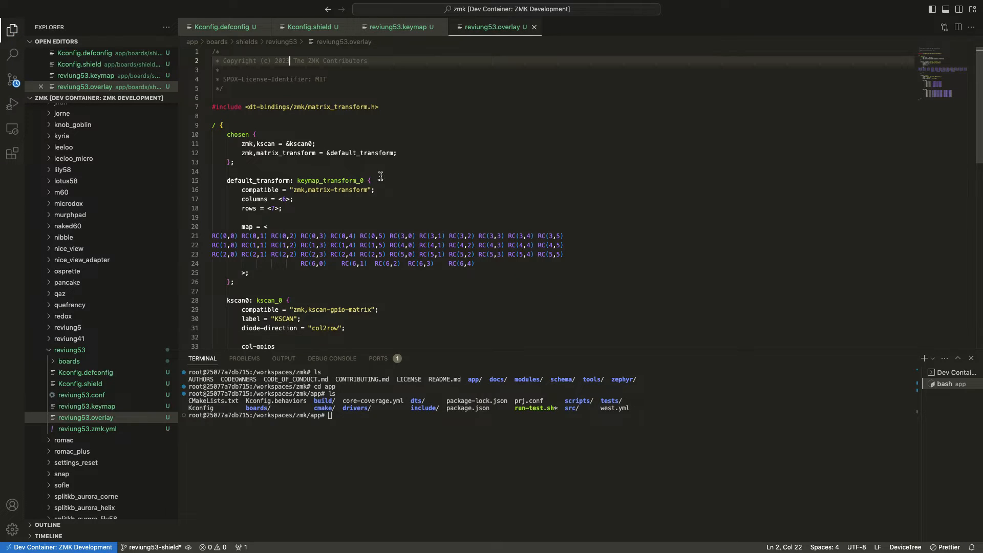
double_click(286, 153)
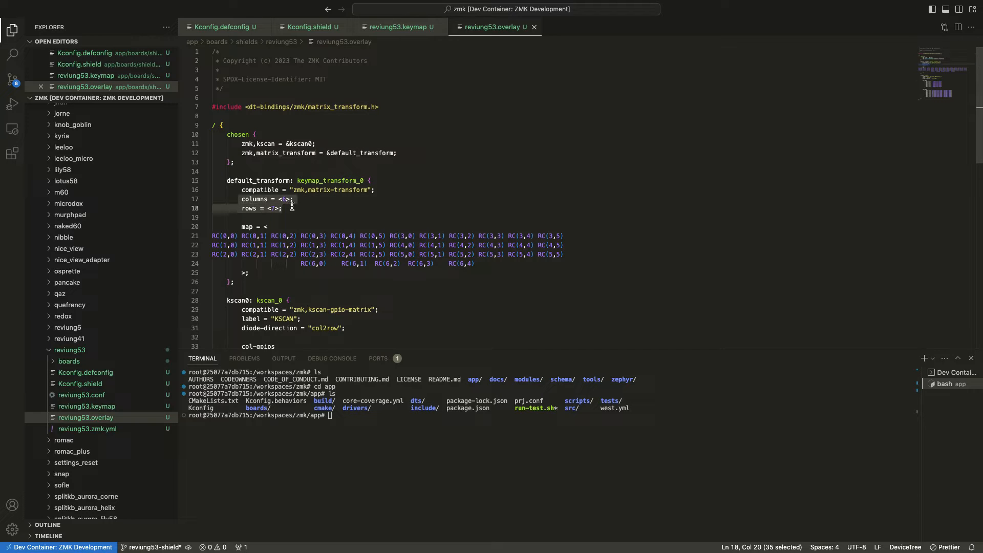
scroll("down", 3)
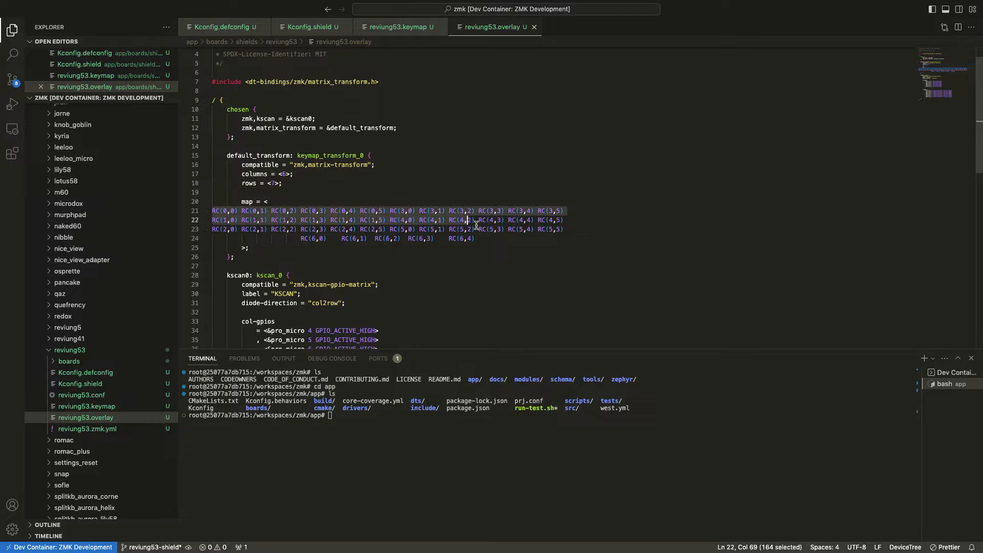
scroll("down", 3)
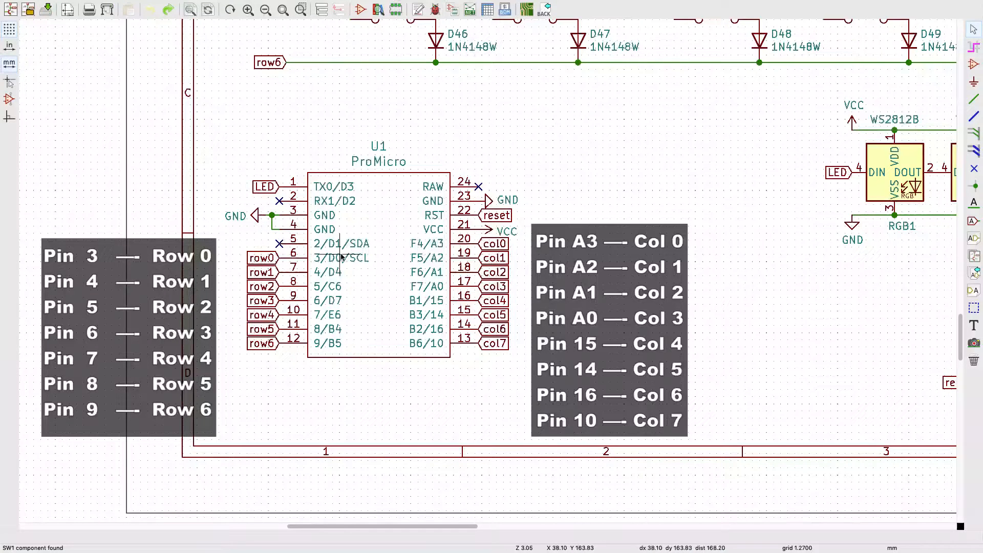
mouse_move(473, 381)
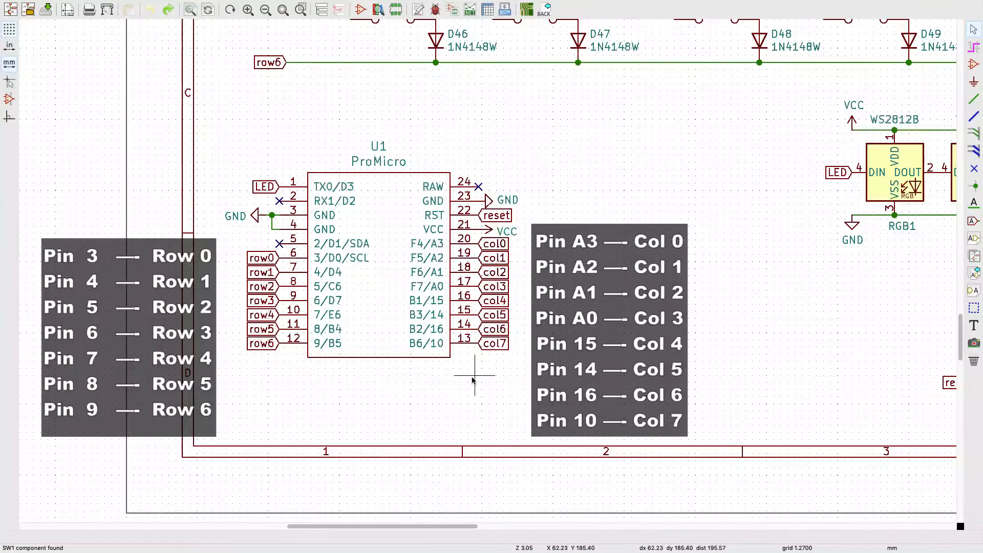
mouse_move(410, 241)
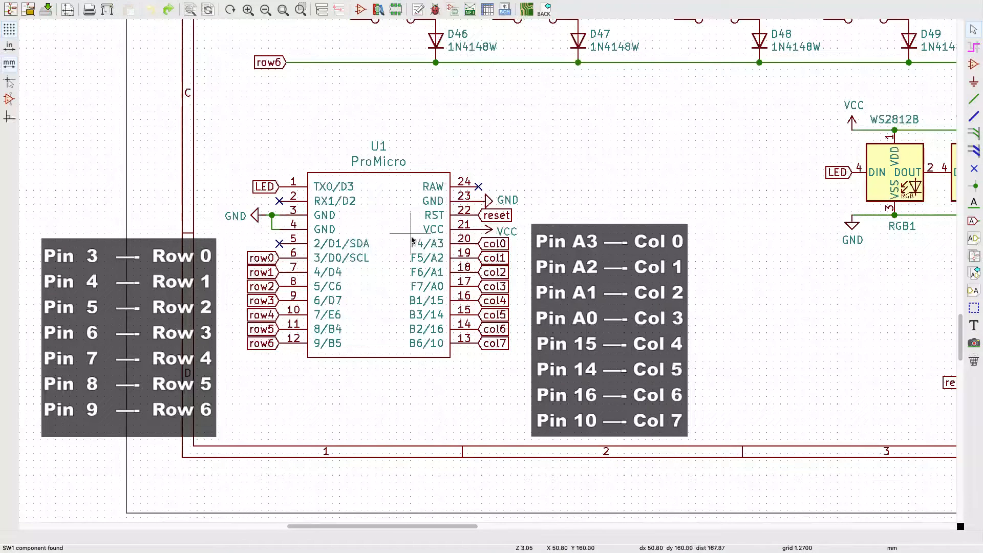
mouse_move(419, 257)
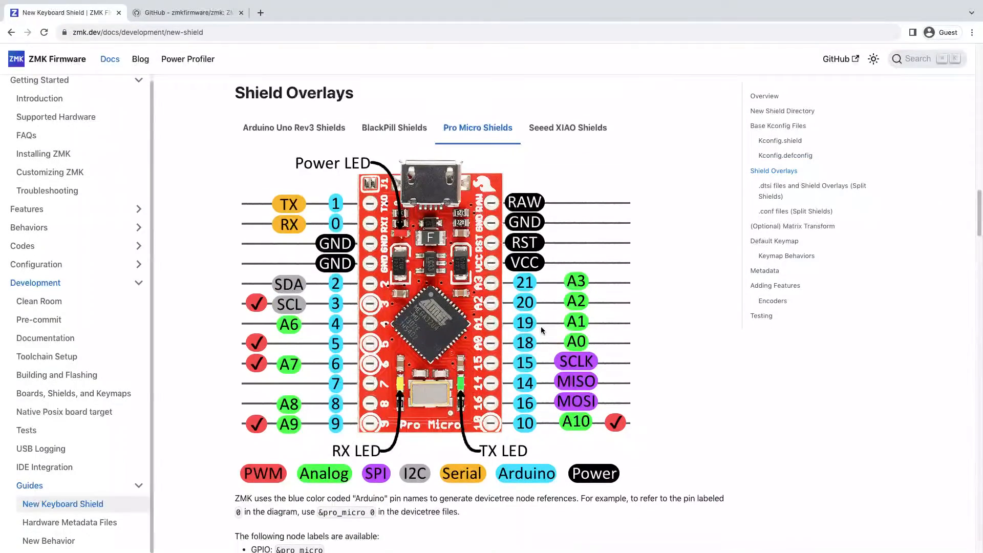
scroll("down", 3)
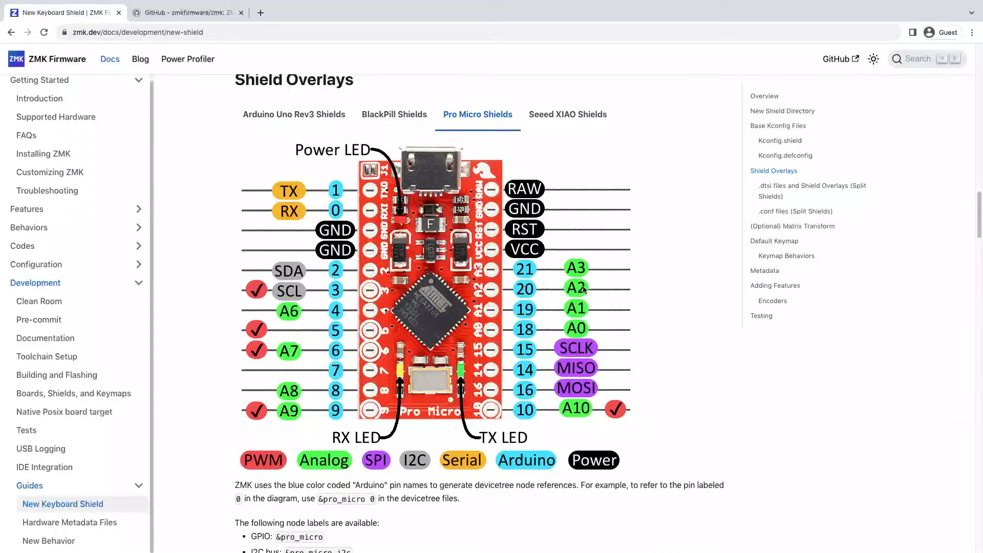
scroll("down", 3)
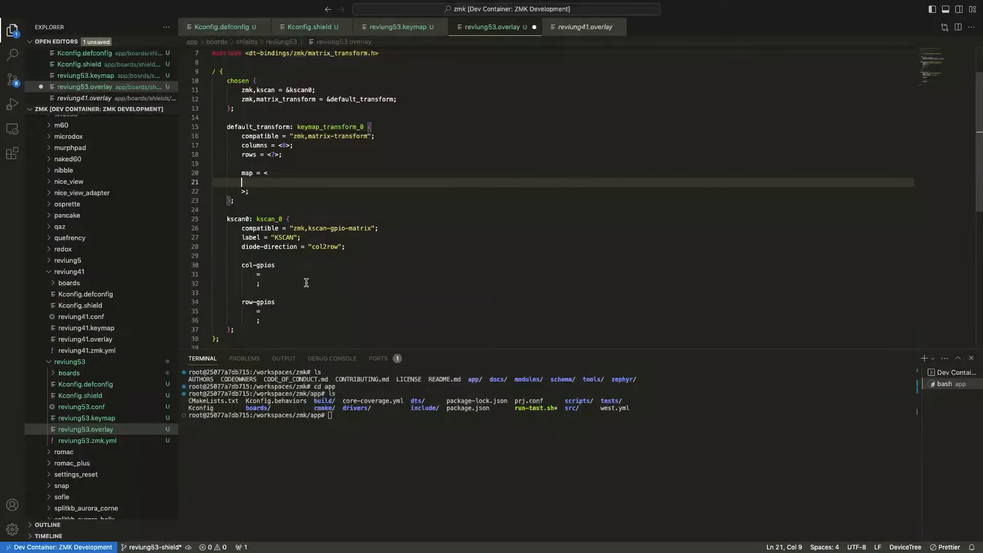
Enter col-gpios <&pro_micro 21 GPIO_ACTIVE_HIGH> and row-gpios <&pro_micro 3 (GPIO_ACTIVE_HIGH | GPIO_PULL_DOWN)> entries
type("<&pro_micro GPIO_ACTIVE_HIGH>")
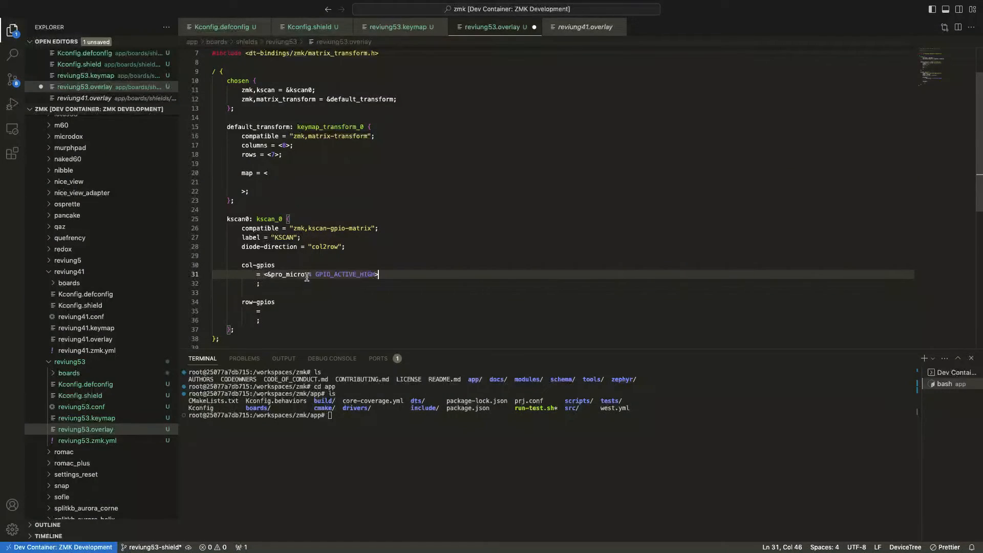
type("4")
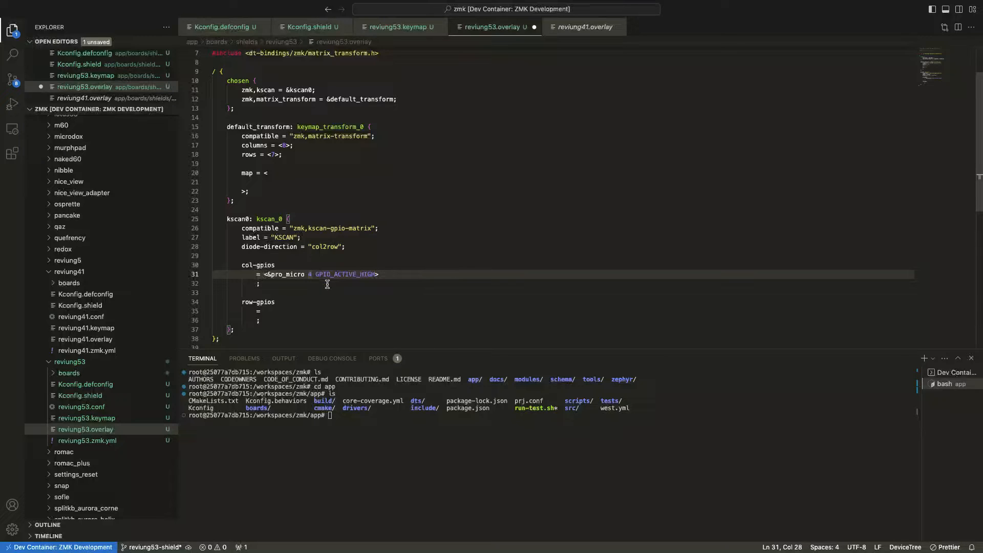
key("Backspace")
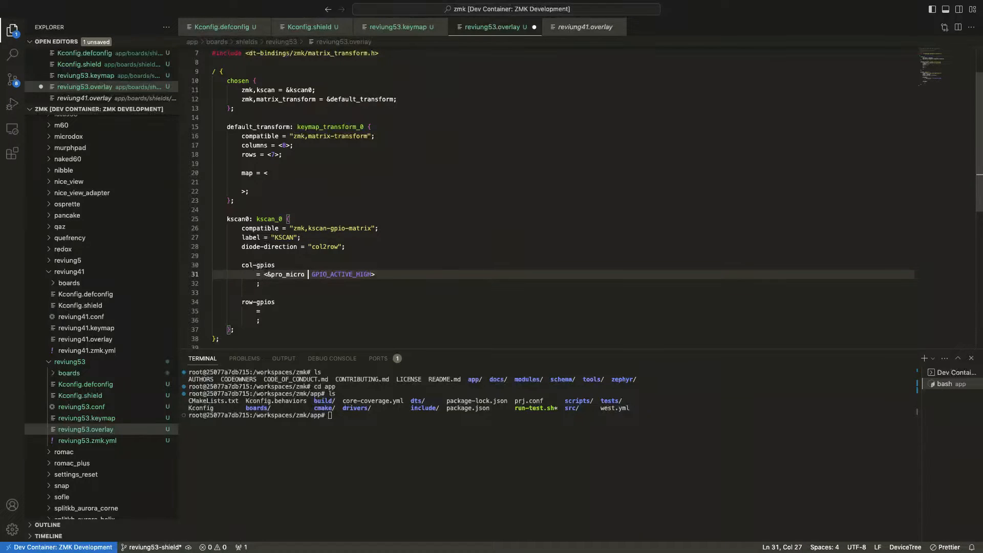
type("21")
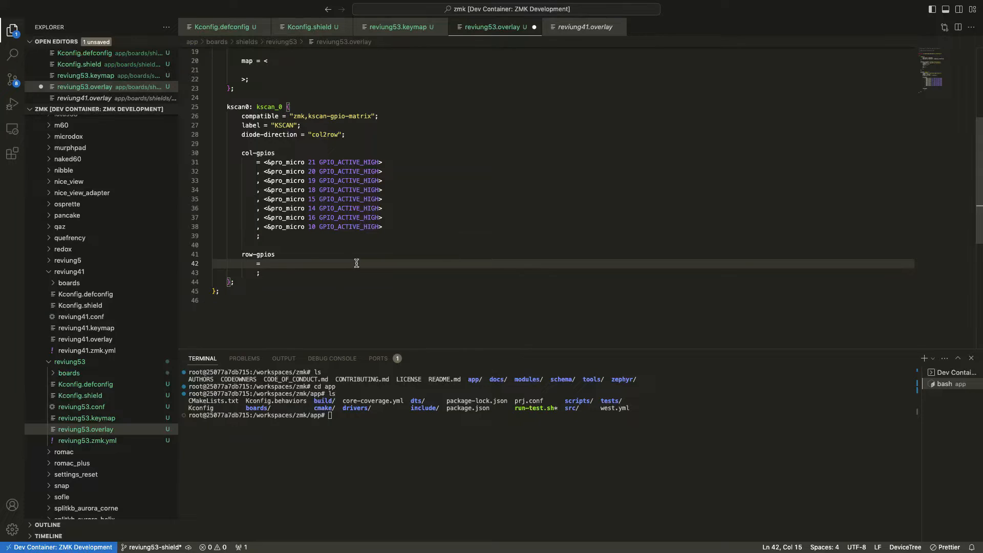
type("<&pro_micro 3 (GPIO_ACTIVE_HIGH | GPIO_PULL_DOWN)>")
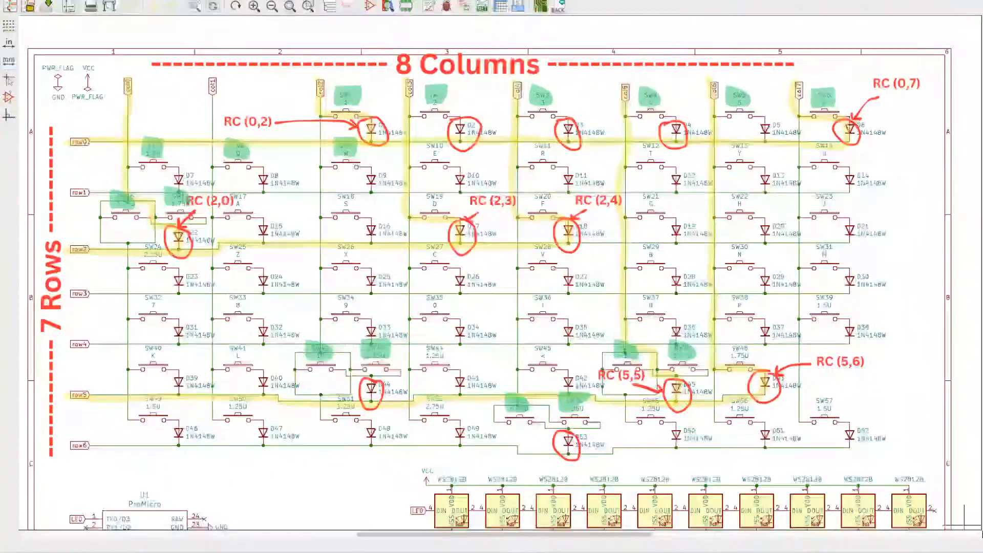
scroll("down", 3)
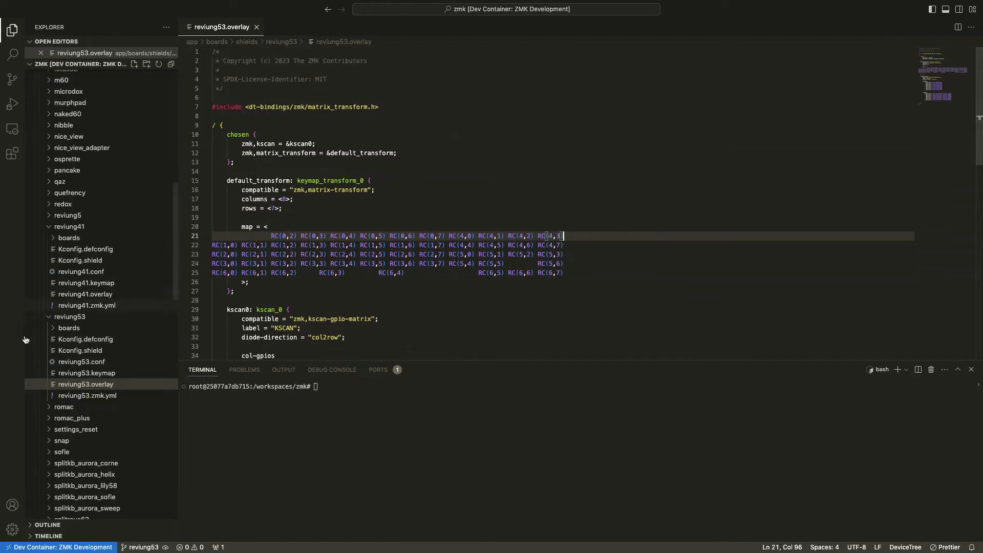
Show reviung53.keymap and scroll through its default_layer bindings
left_click(86, 372)
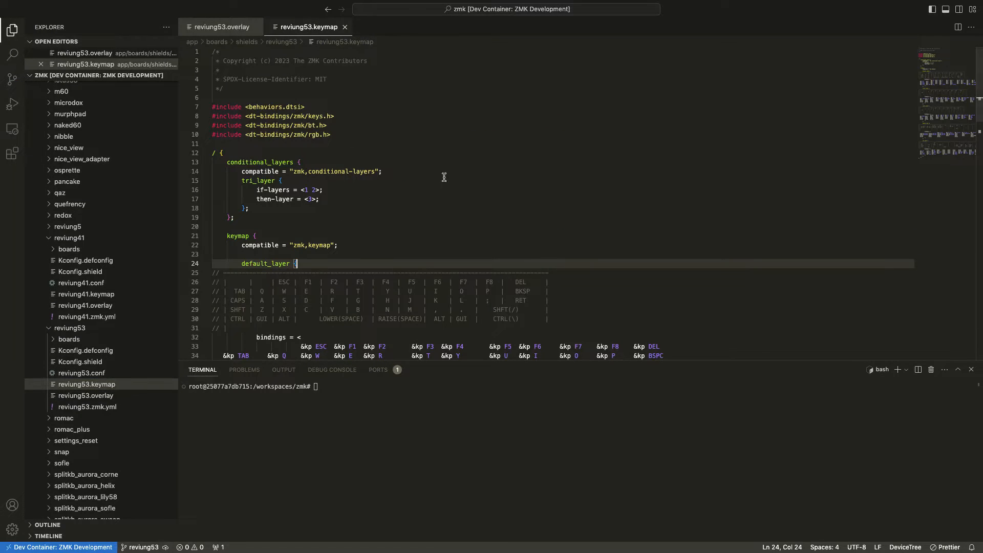
scroll("down", 3)
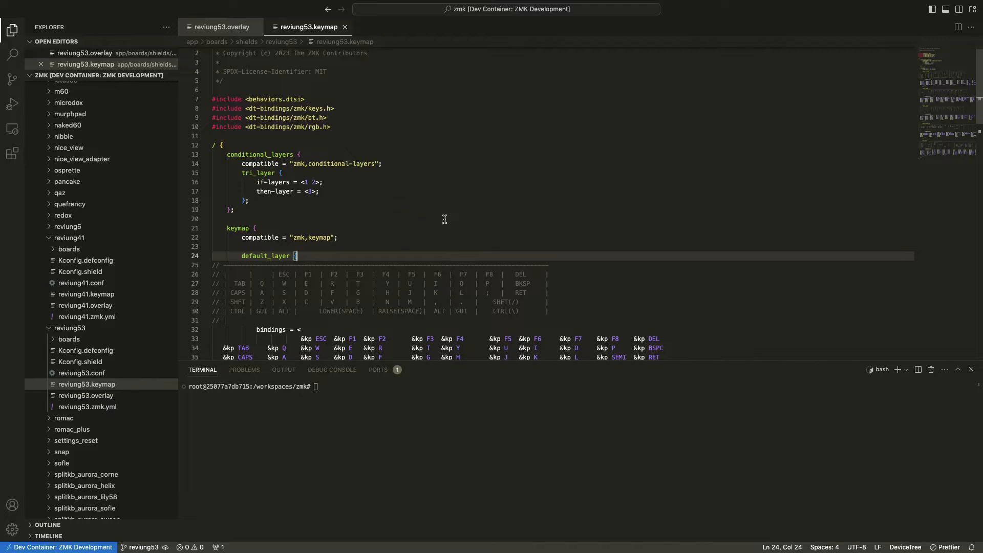
scroll("down", 3)
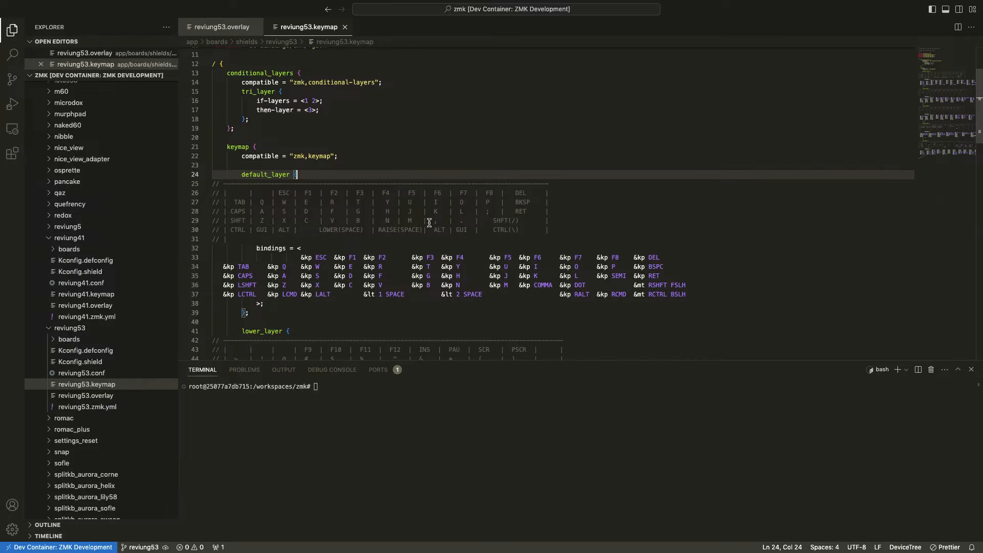
scroll("down", 3)
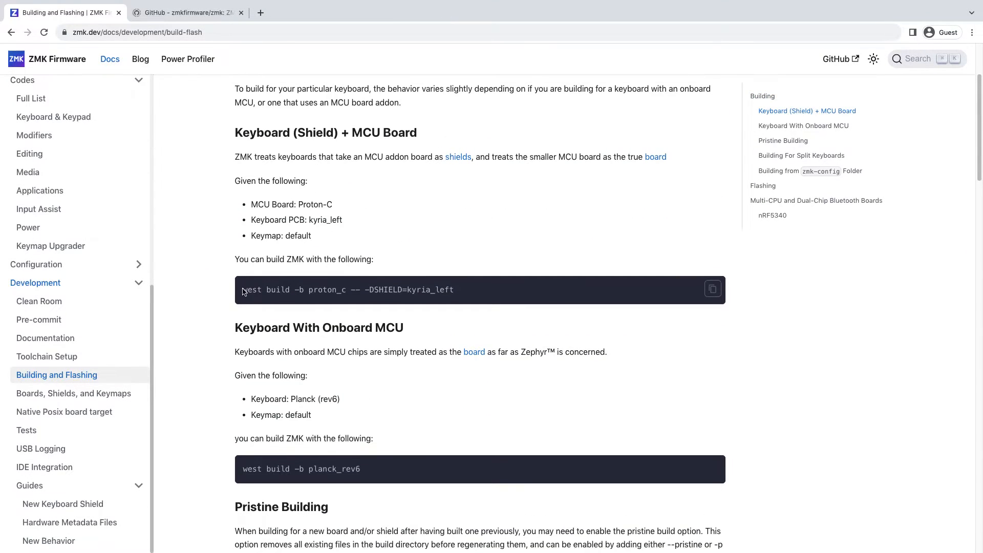
mouse_move(557, 330)
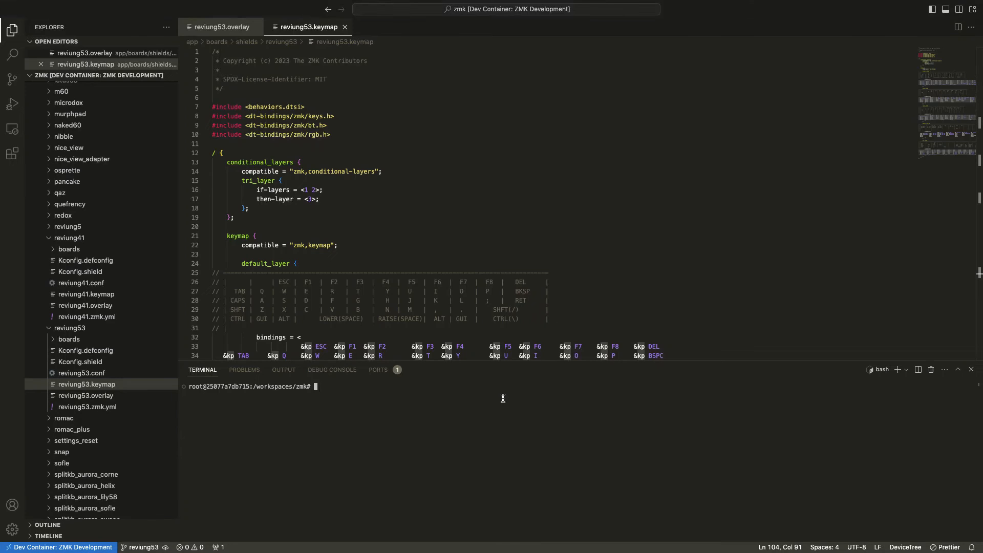
Run west build -b nice_nano_v2 -- -DSHIELD=reviung53 from the app directory
type("cd app")
type("ls")
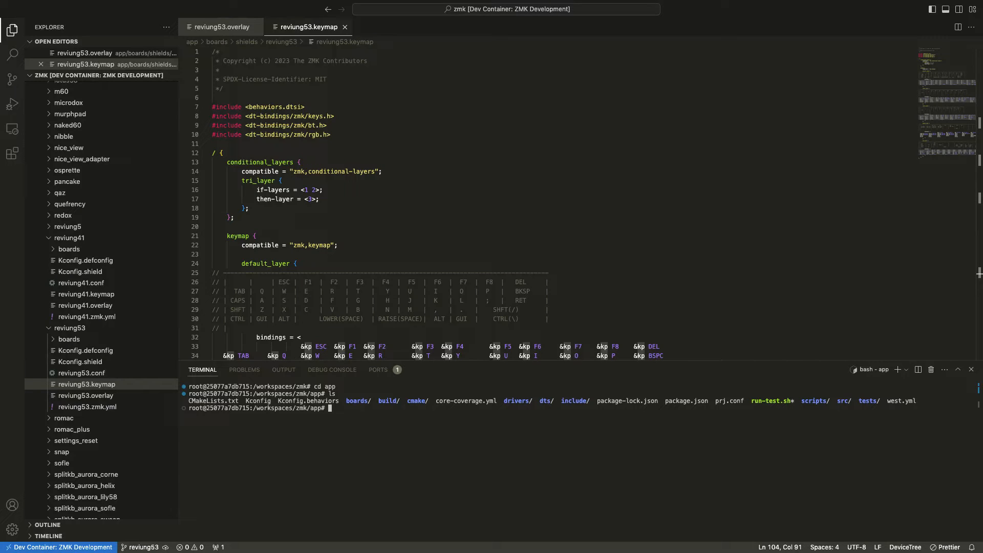
type("west build -b nice_nano_v2 -- -DSHIELD=reviung53")
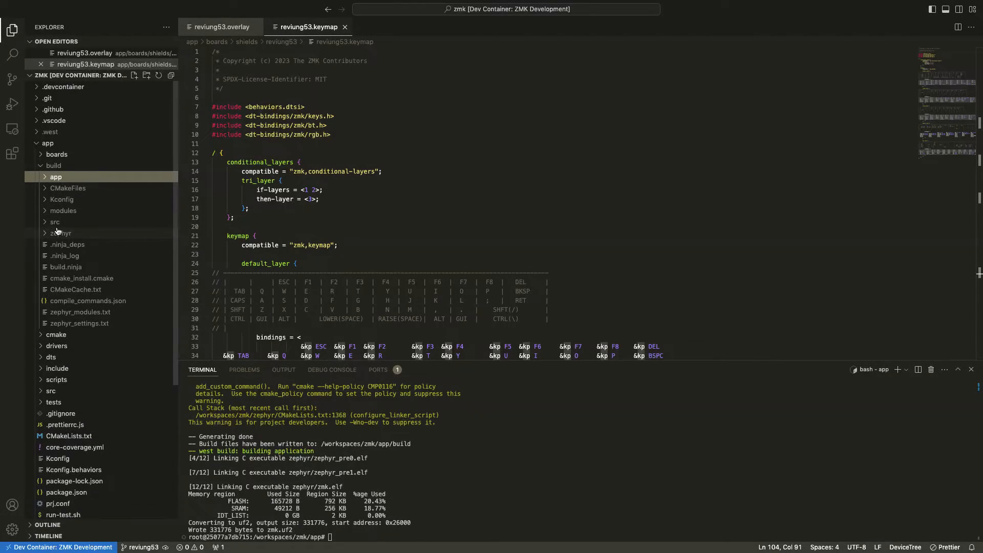
Locate the generated zmk.uf2 in the build/zephyr output folder
left_click(60, 233)
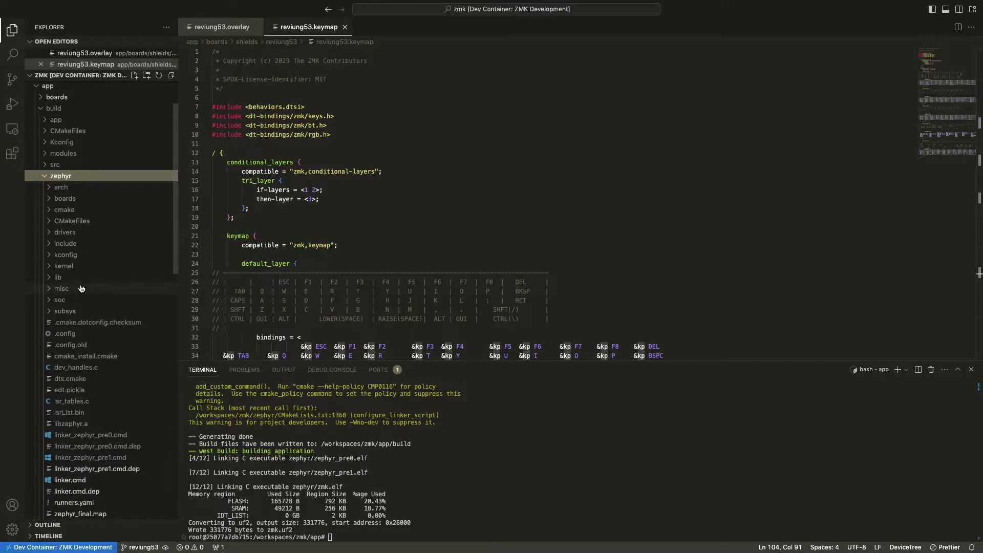
scroll("down", 3)
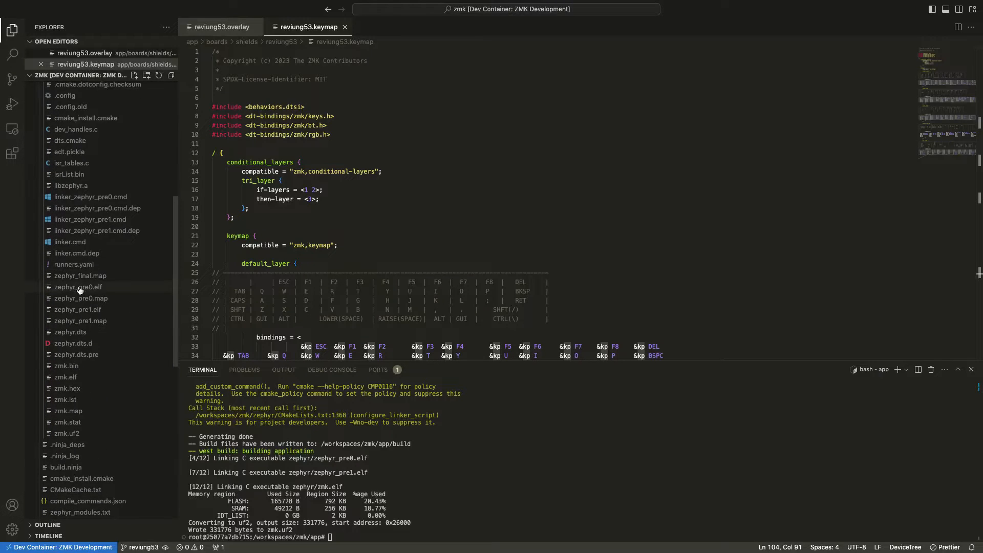
scroll("down", 3)
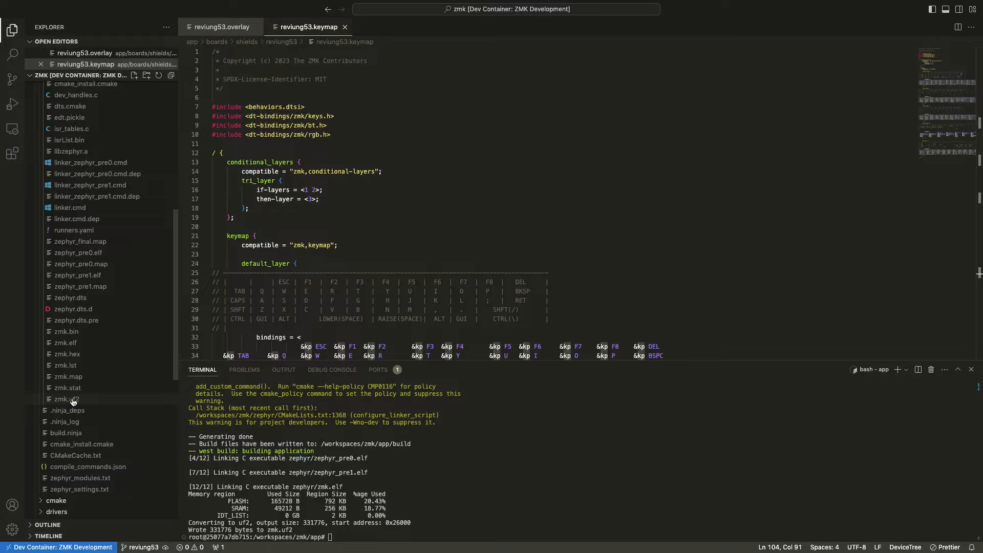
double_click(67, 398)
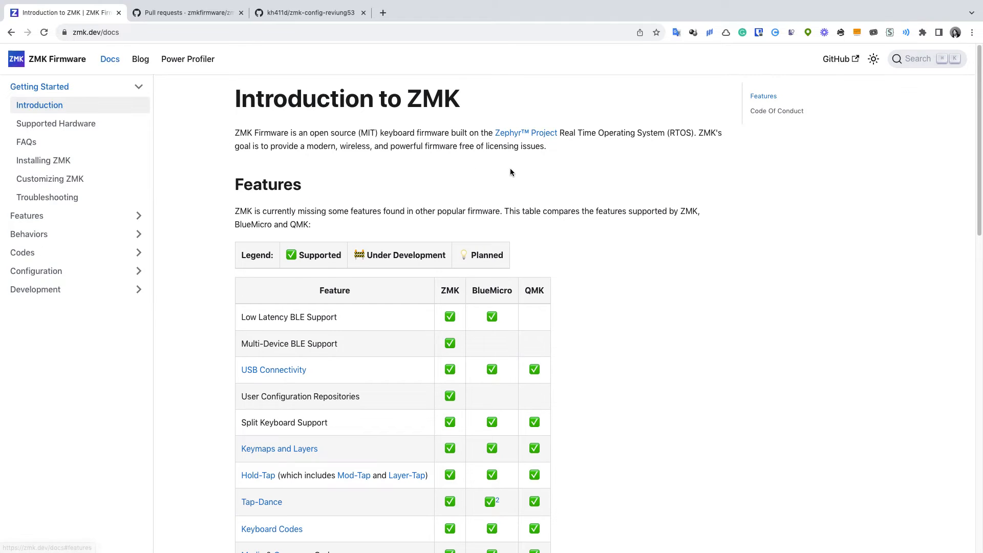
Glance at the ZMK pull requests, then reach the Beta Testing docs page under Features
left_click(186, 12)
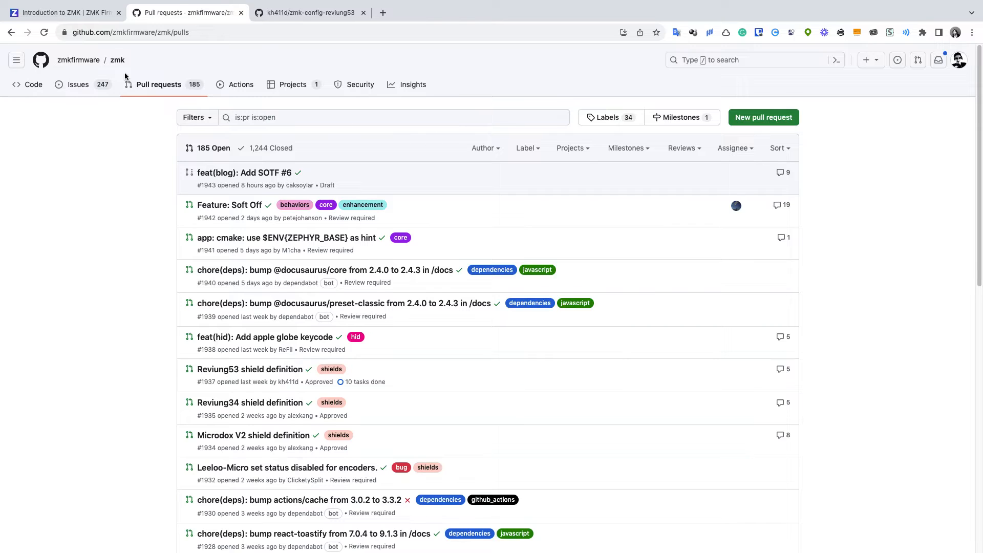
scroll("down", 3)
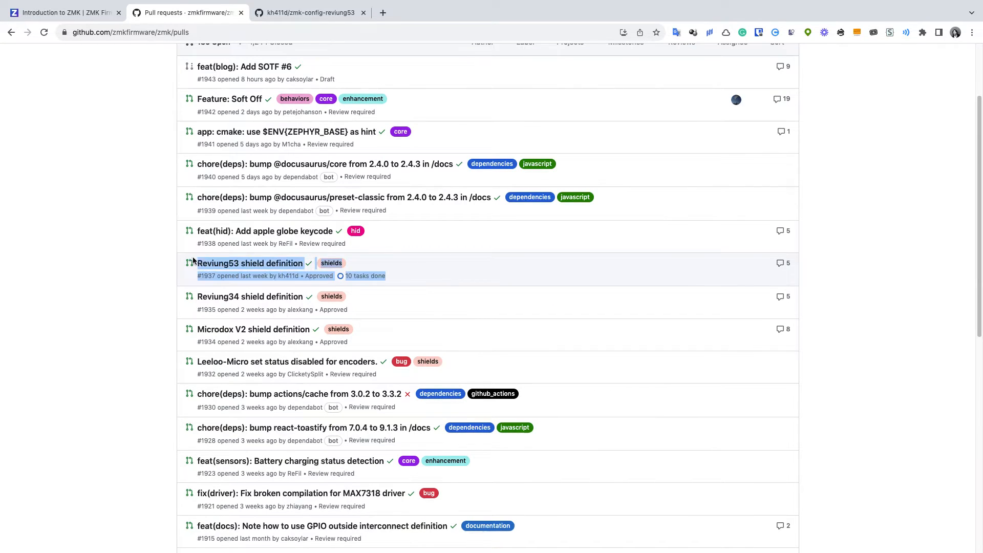
mouse_move(484, 278)
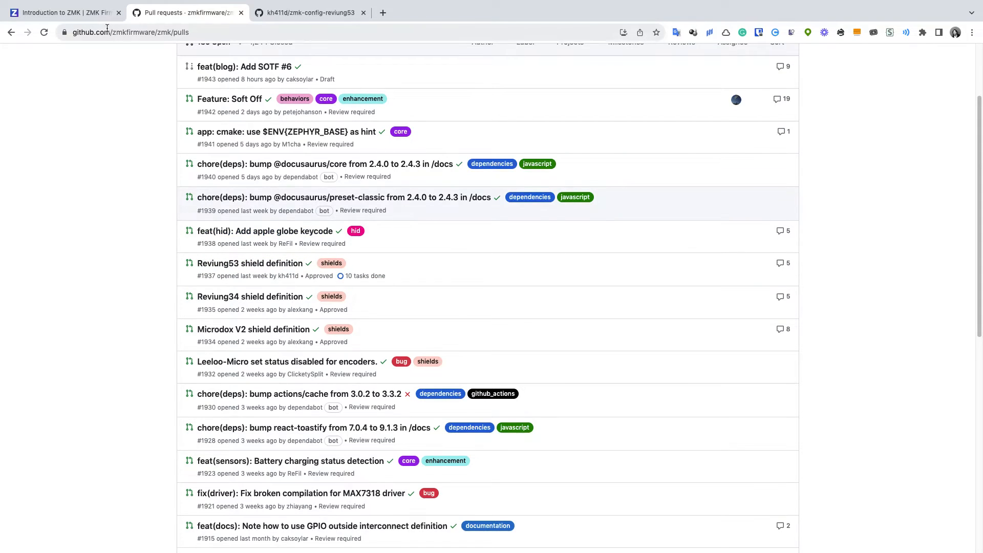
left_click(62, 12)
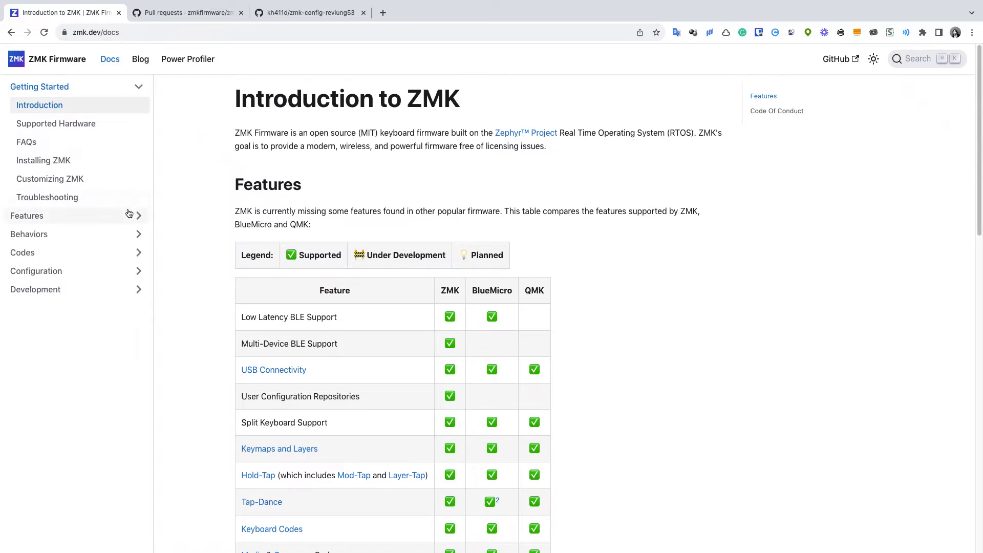
left_click(26, 215)
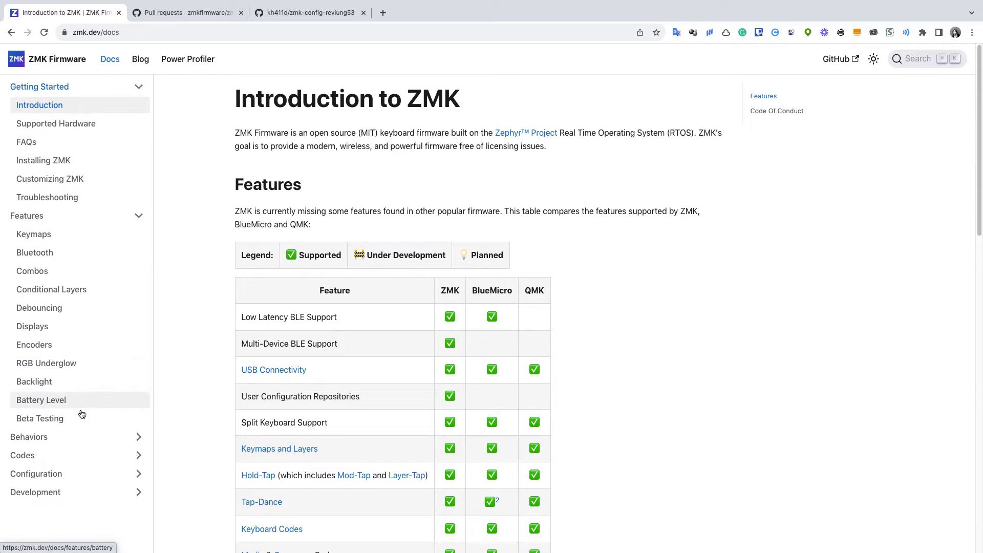
left_click(40, 418)
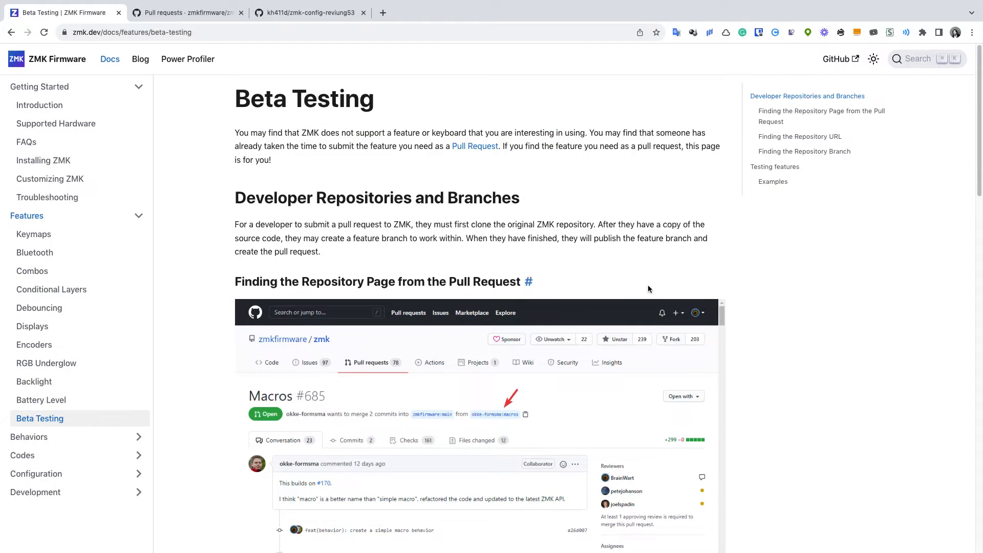
mouse_move(540, 252)
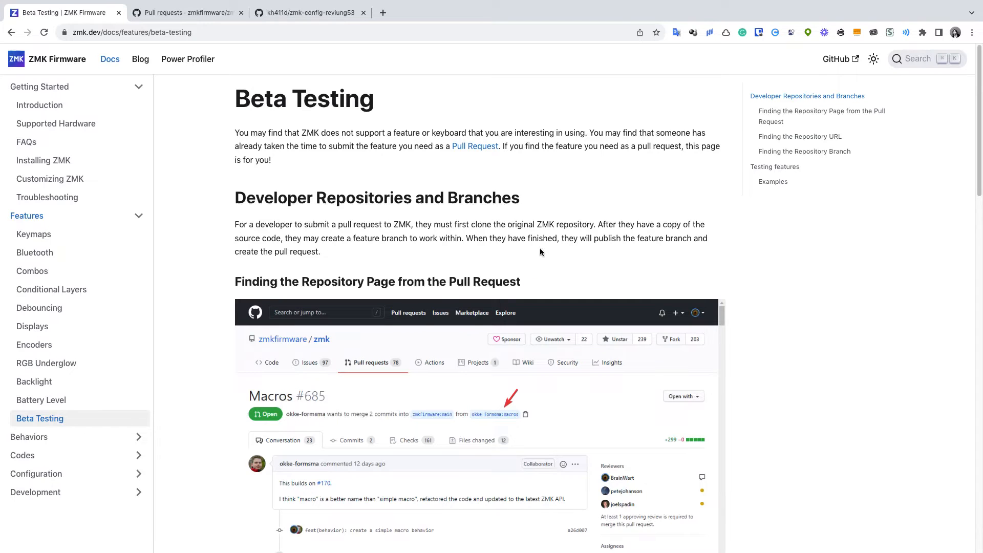
Scroll to the Examples section and show the PR685: Macros west.yml manifest
scroll("down", 3)
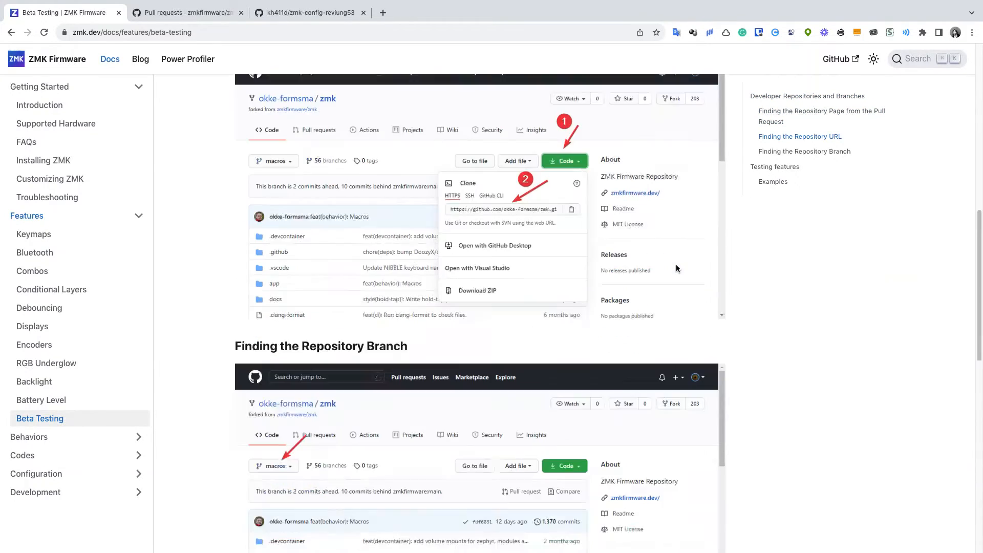
scroll("down", 3)
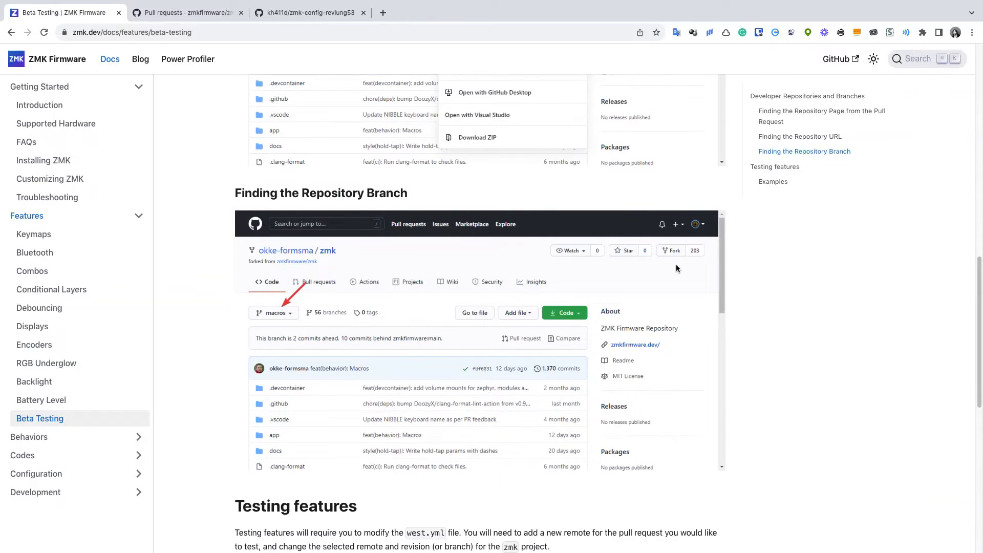
scroll("down", 3)
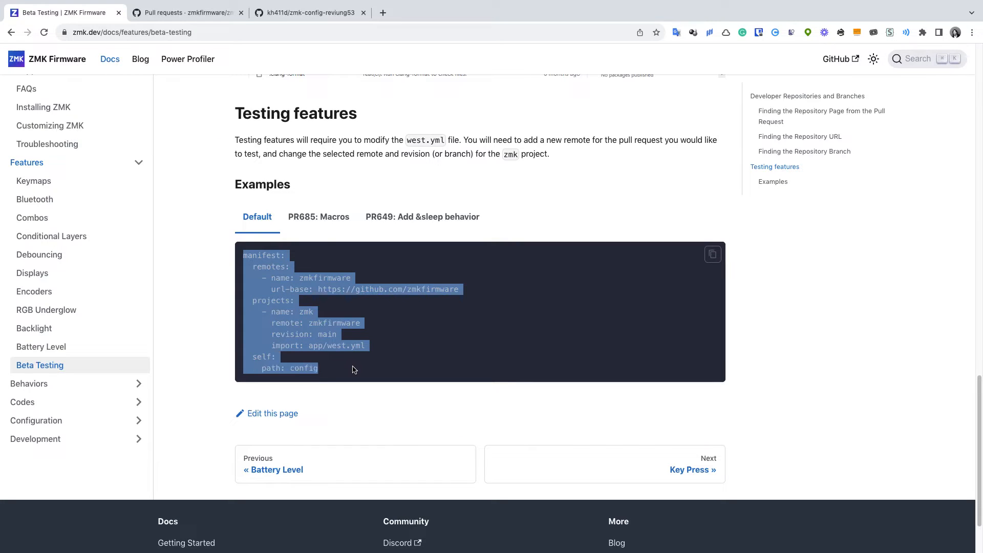
left_click(367, 371)
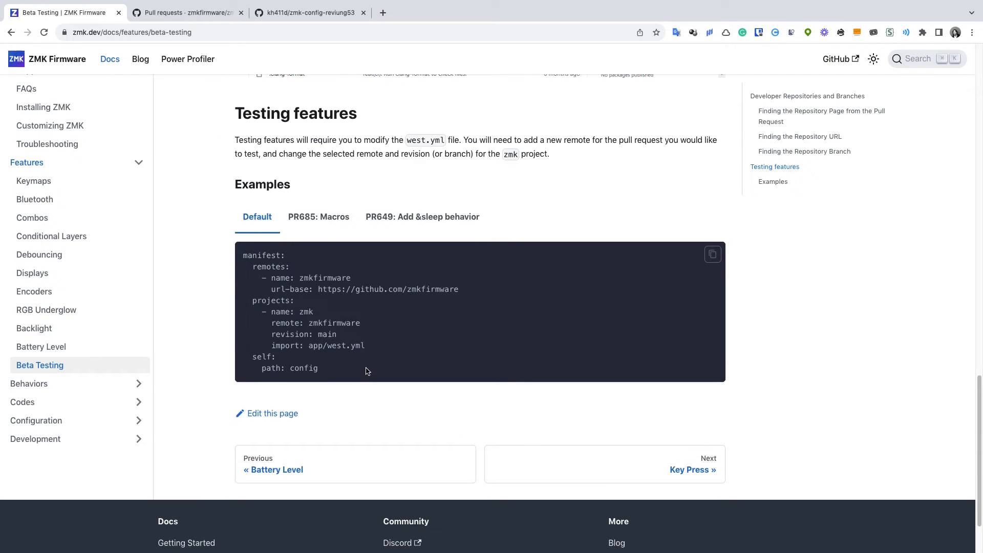
mouse_move(376, 327)
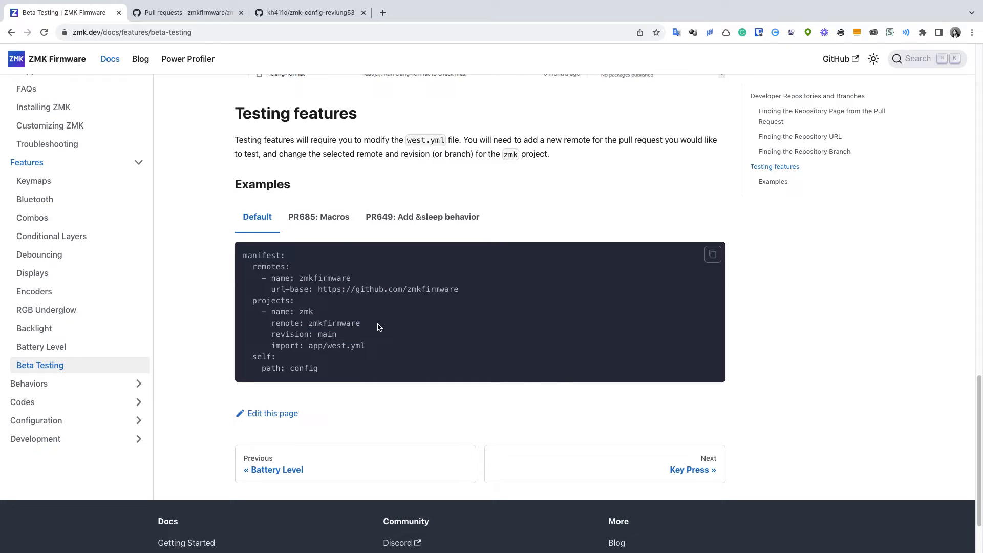
left_click(318, 216)
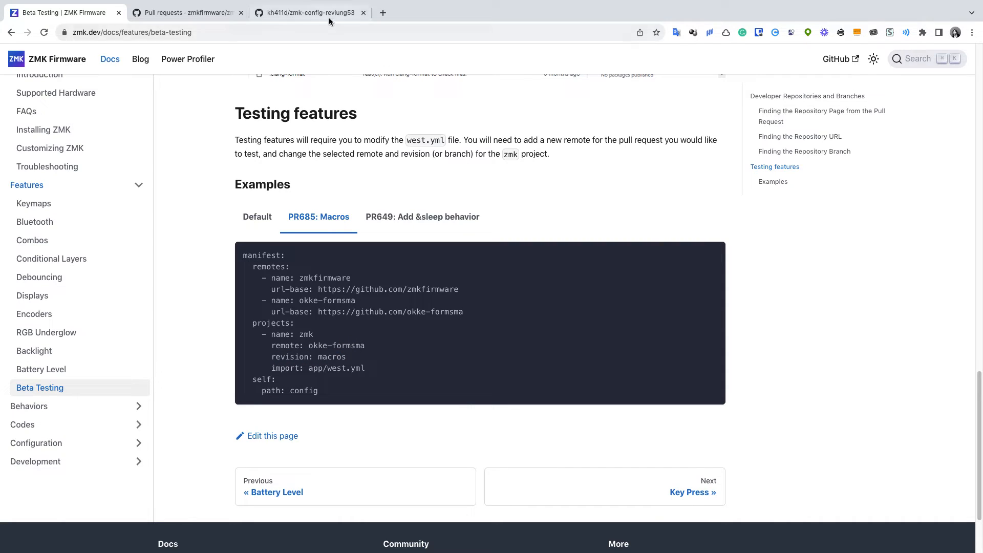
View config/west.yml in the zmk-config-reviung53 repo, then start editing reviung53.keymap
left_click(308, 13)
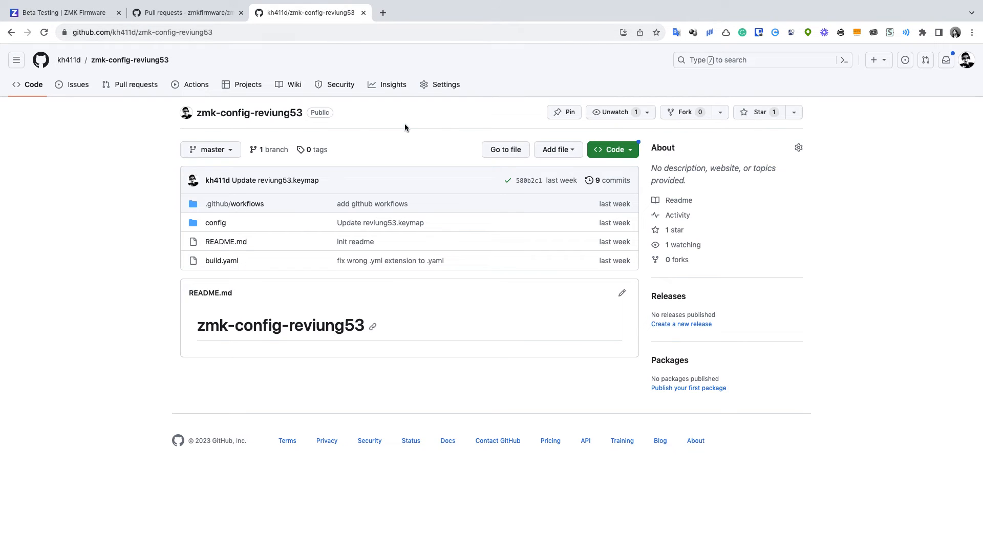
mouse_move(475, 177)
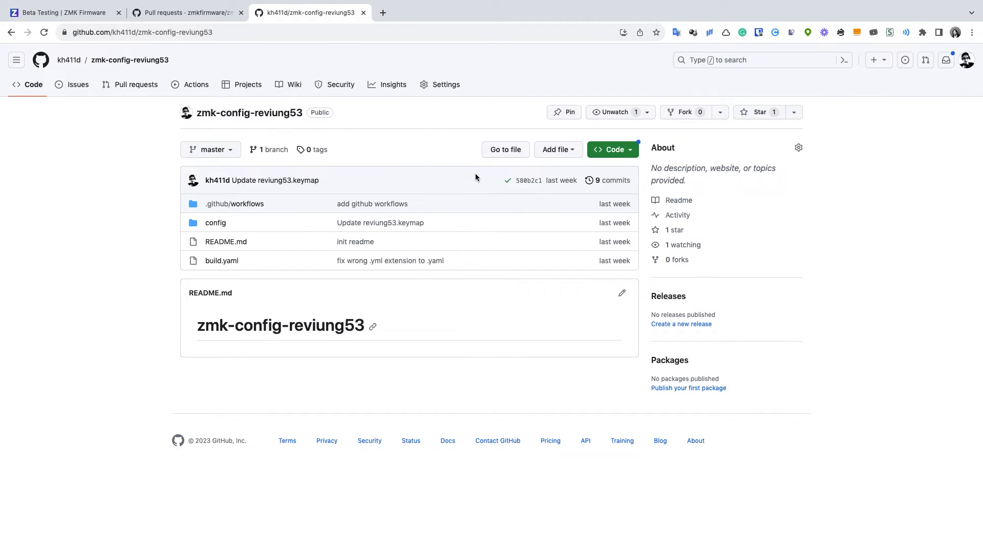
mouse_move(341, 183)
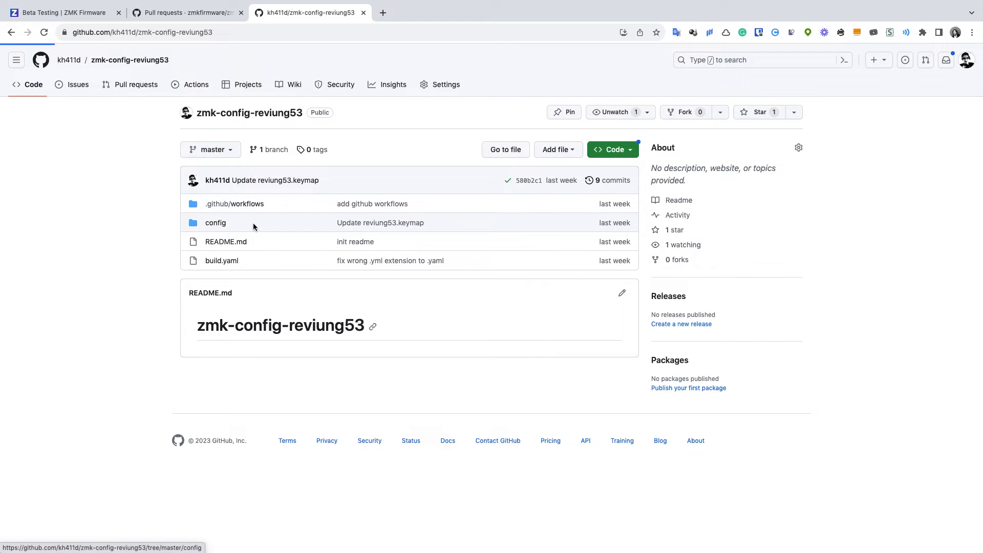
left_click(215, 222)
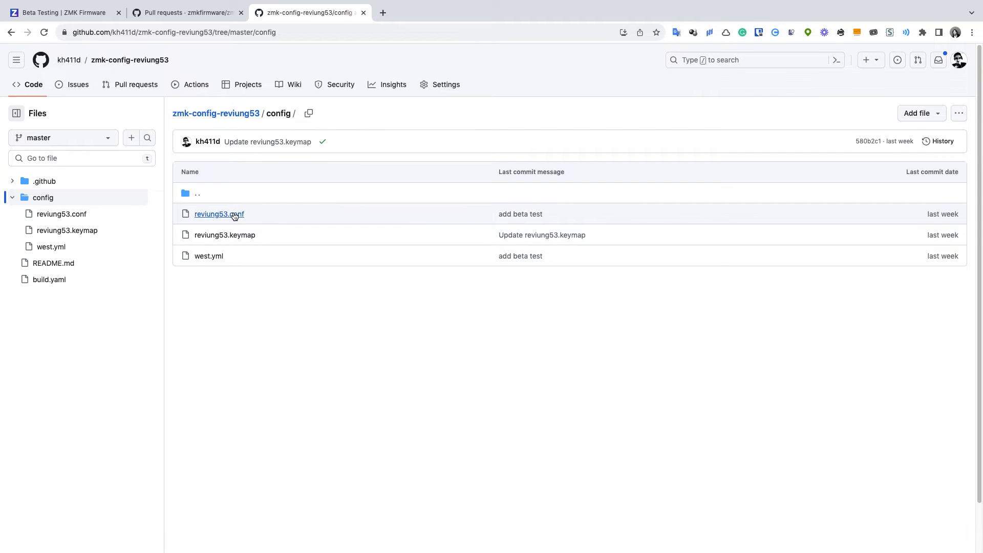
left_click(220, 214)
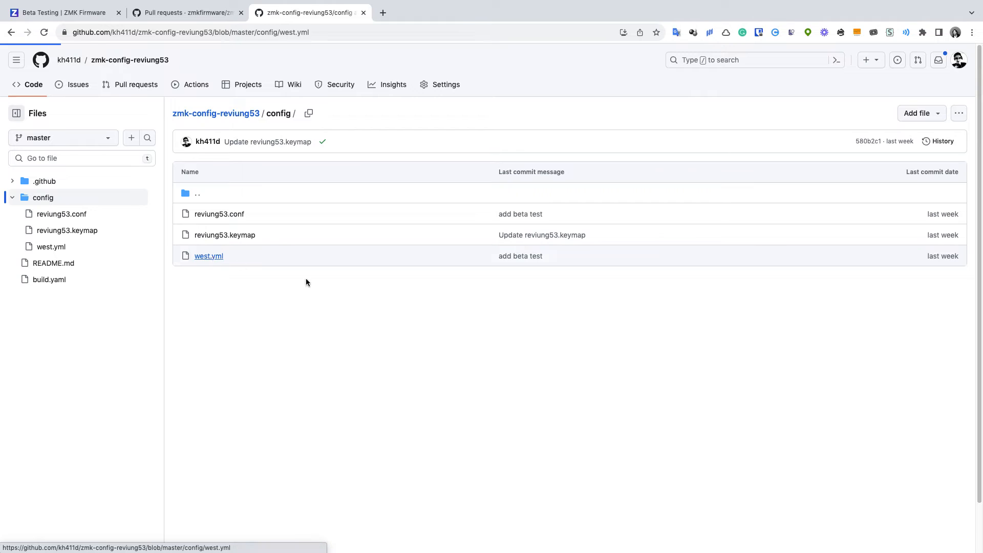
left_click(208, 256)
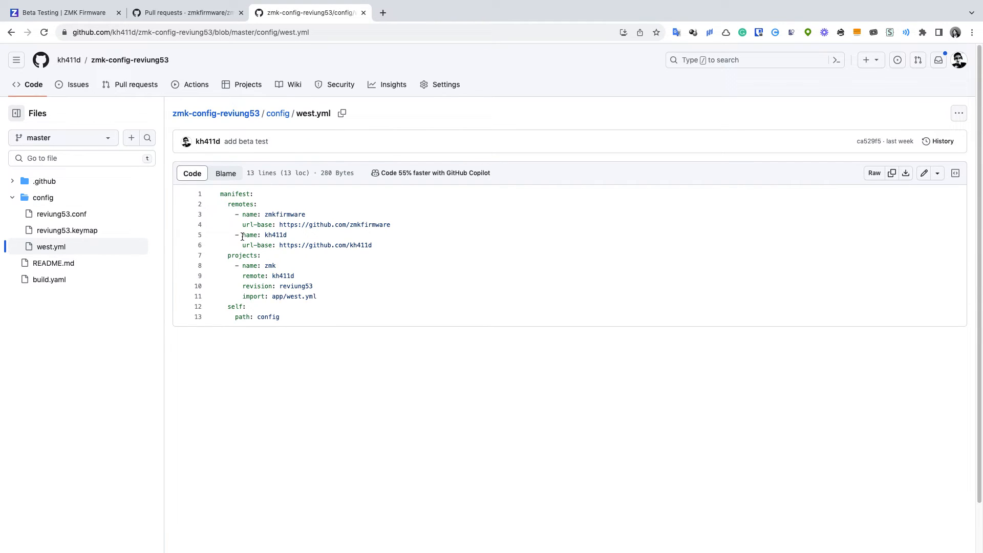
double_click(250, 234)
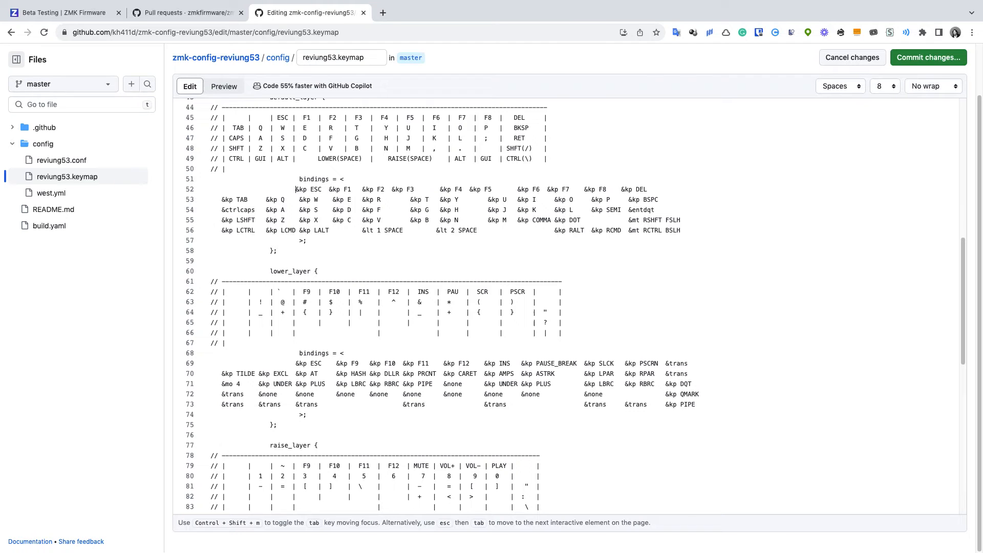
Change the ESC key binding in the reviung53.keymap editor
scroll("down", 3)
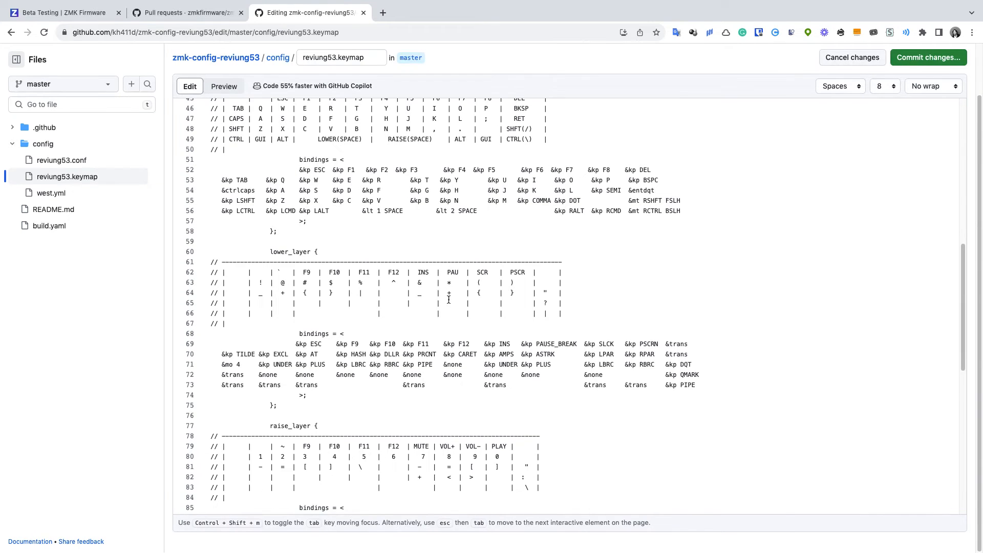
scroll("down", 3)
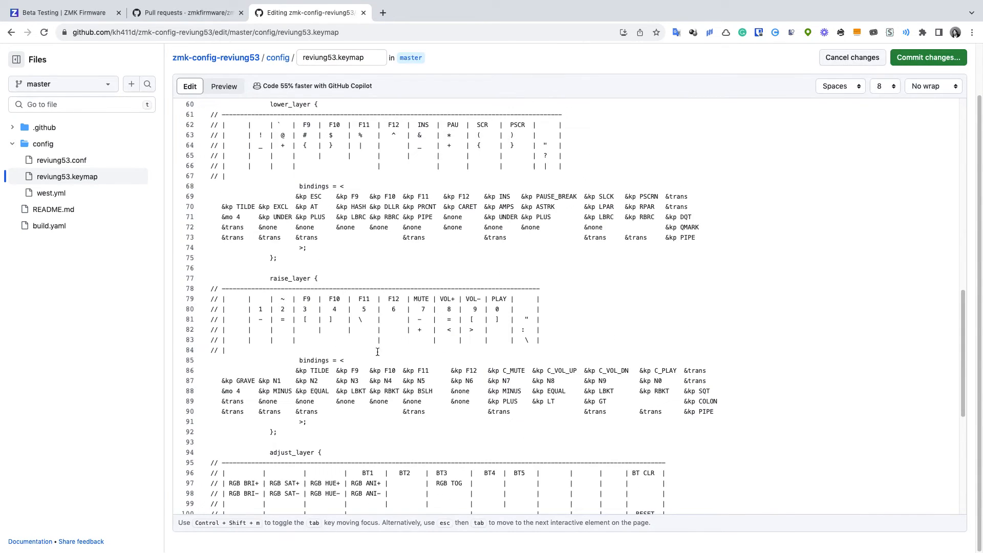
double_click(317, 370)
type("SC")
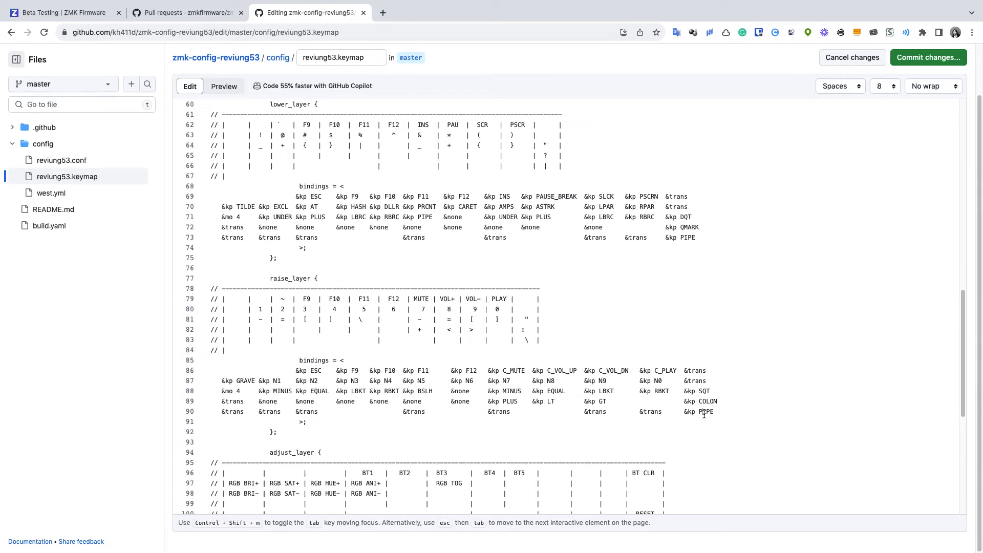
scroll("down", 3)
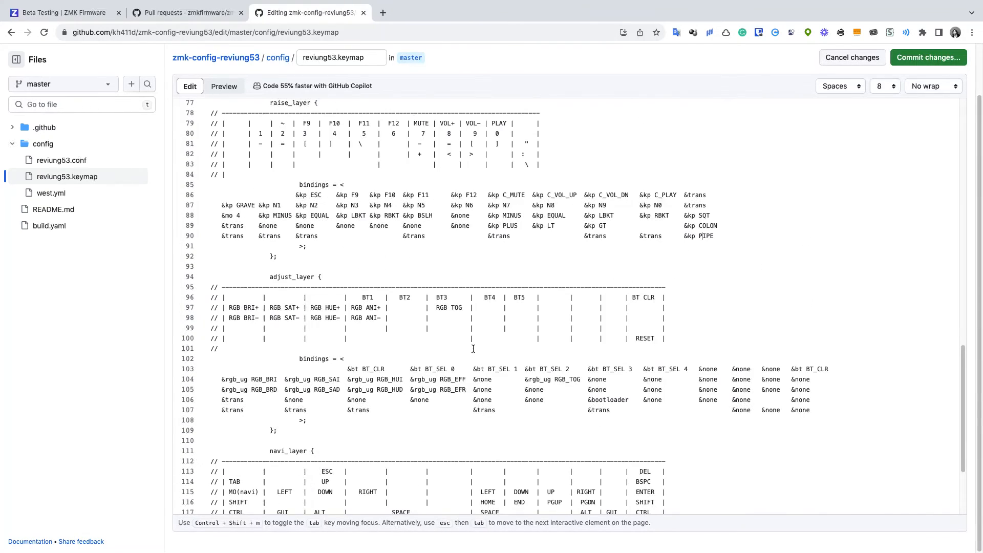
scroll("up", 3)
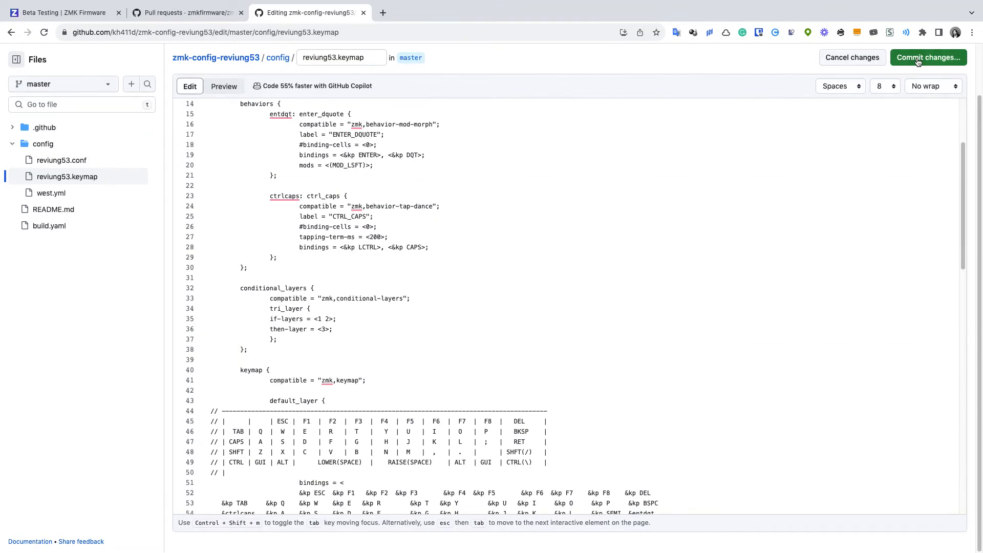
Commit 'Update ESC key reviung53.keymap' directly to the master branch
left_click(927, 57)
type("Update ESC key reviung53.keymap")
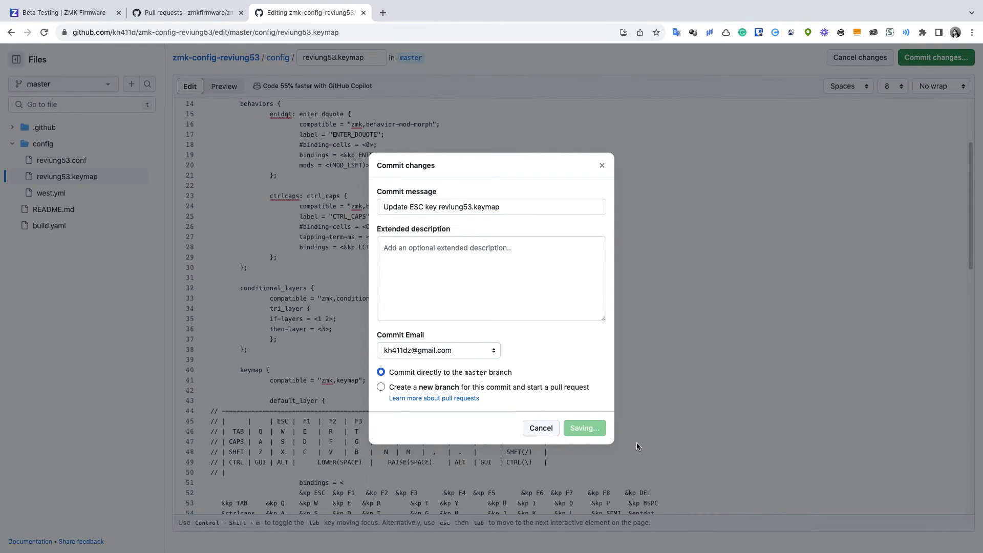
left_click(583, 428)
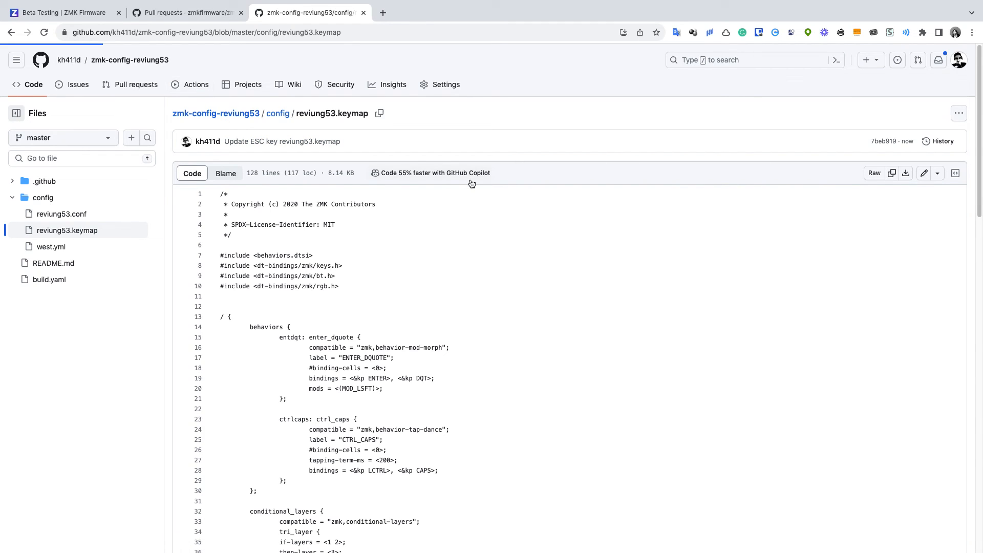
Confirm the ESC-key commit's Actions run succeeded and download its firmware artifact
left_click(196, 84)
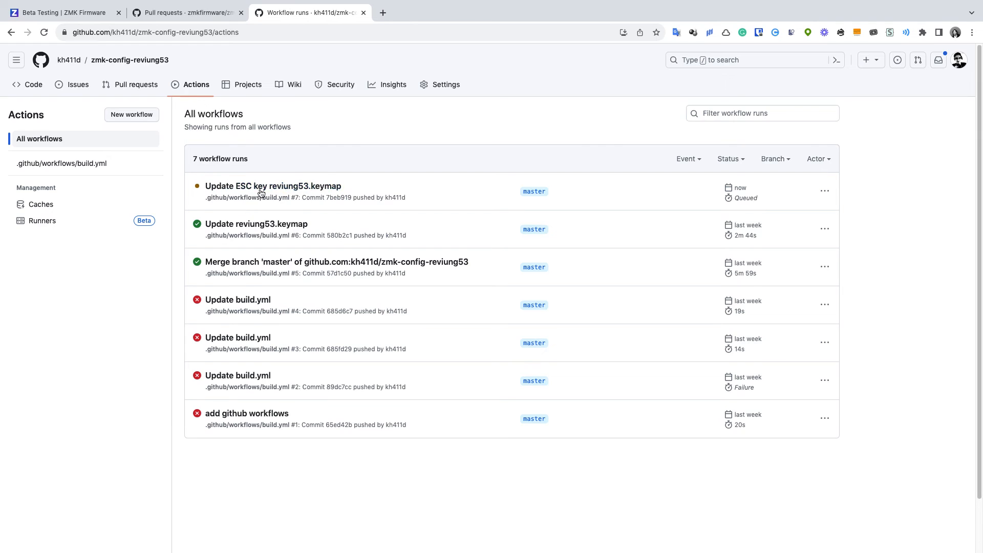
mouse_move(273, 185)
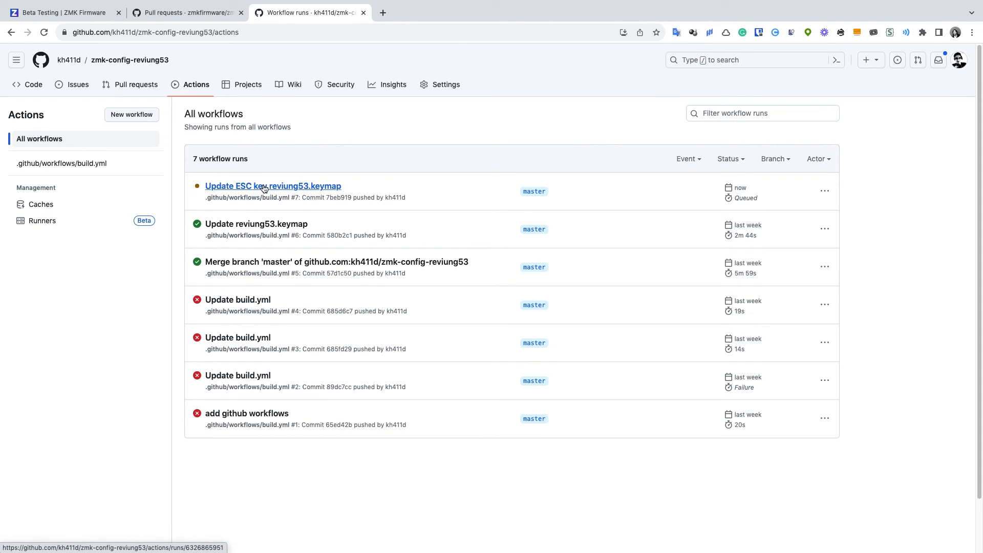
left_click(272, 185)
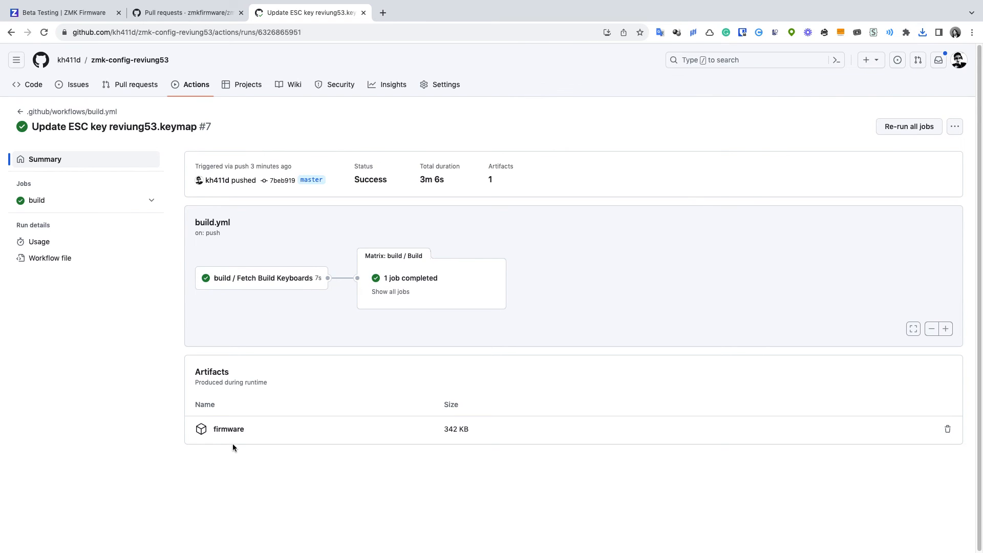
left_click(59, 13)
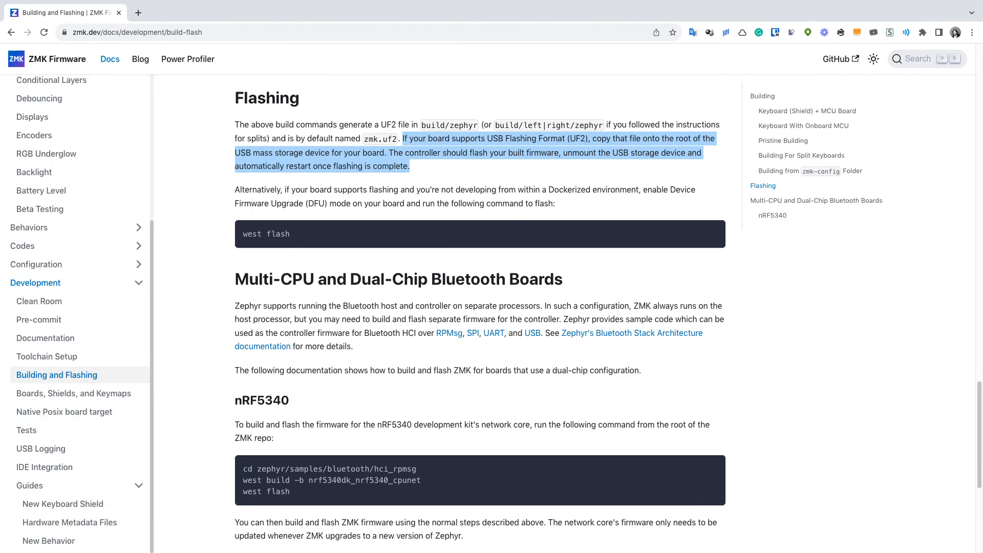